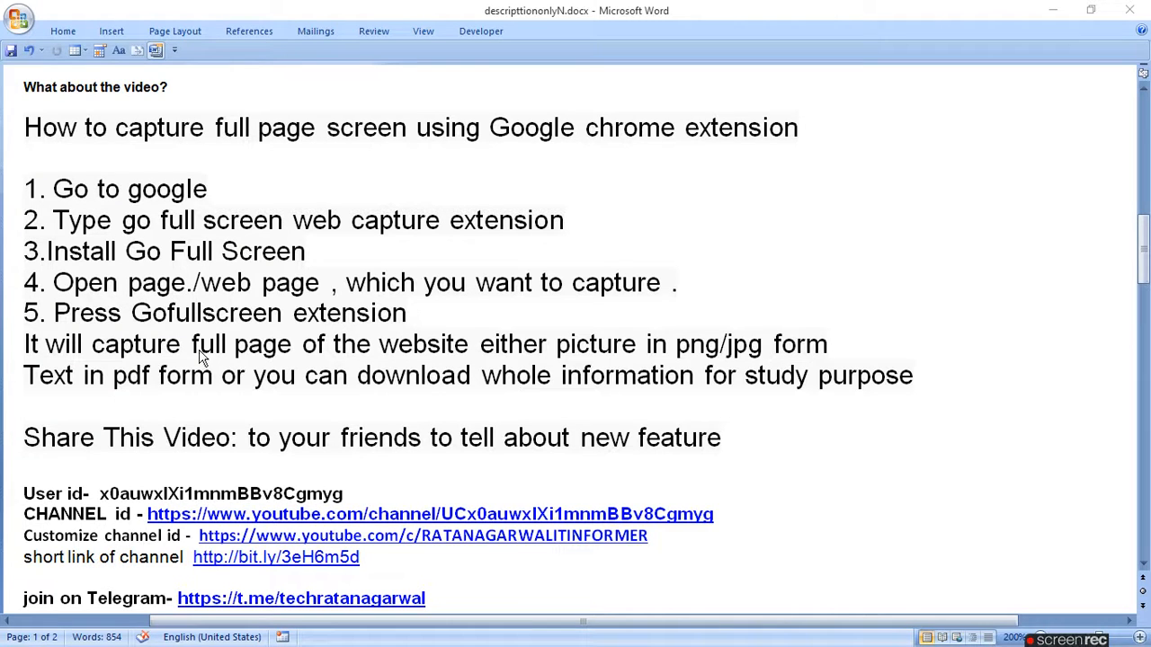
pyautogui.moveTo(396, 237)
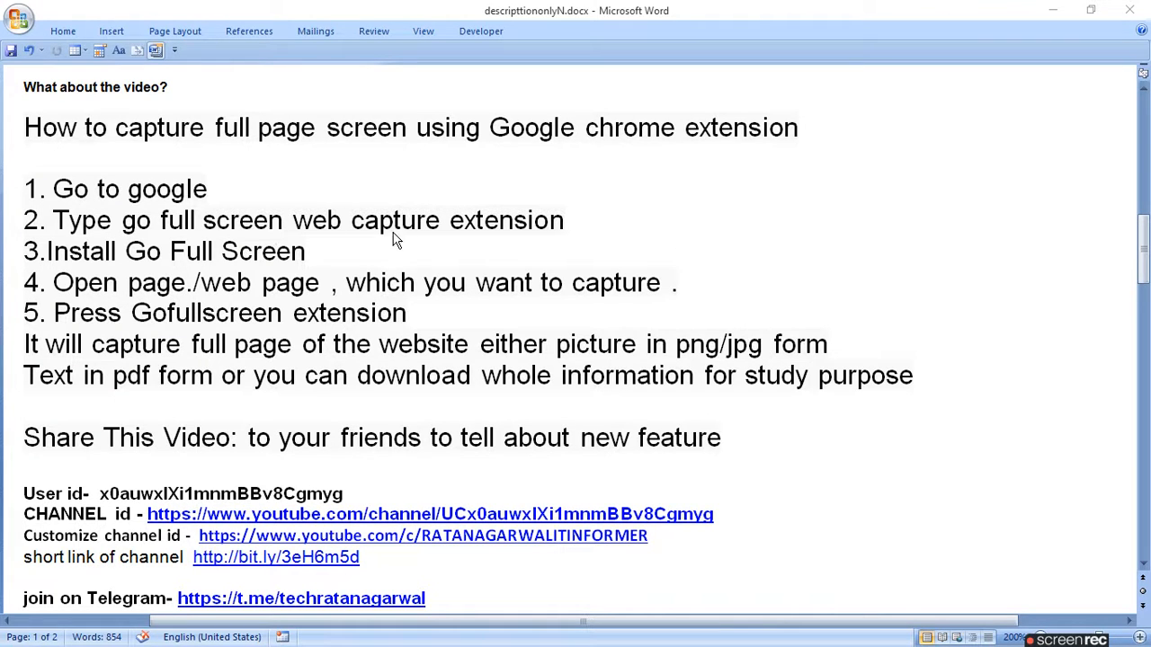
pyautogui.moveTo(572, 237)
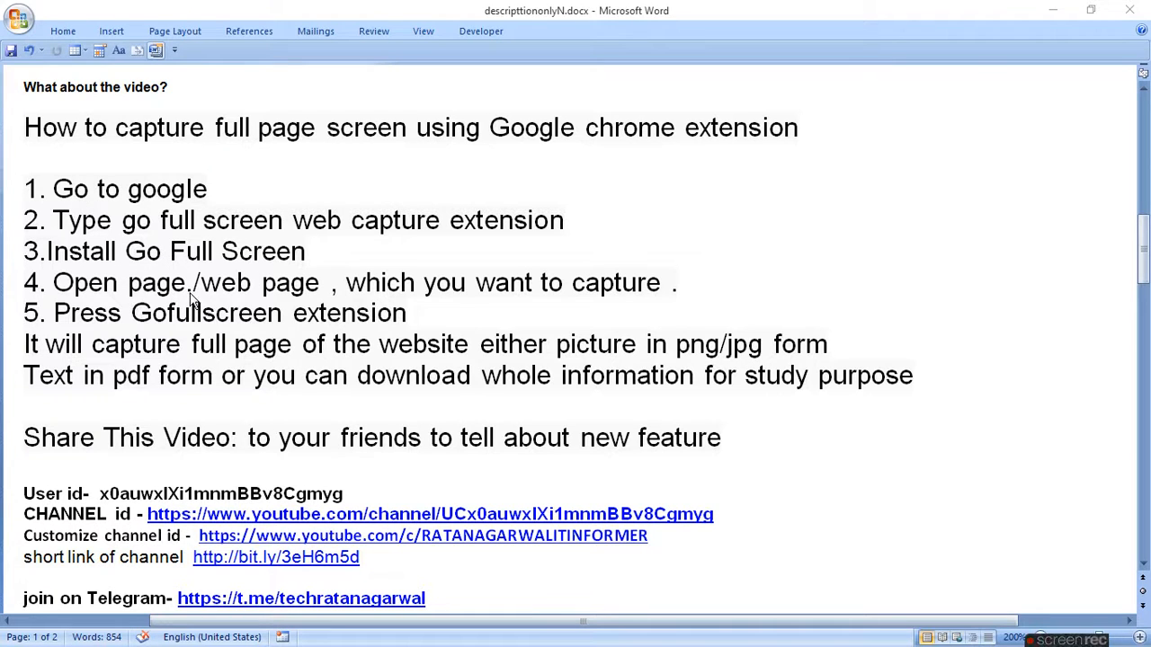
pyautogui.moveTo(603, 291)
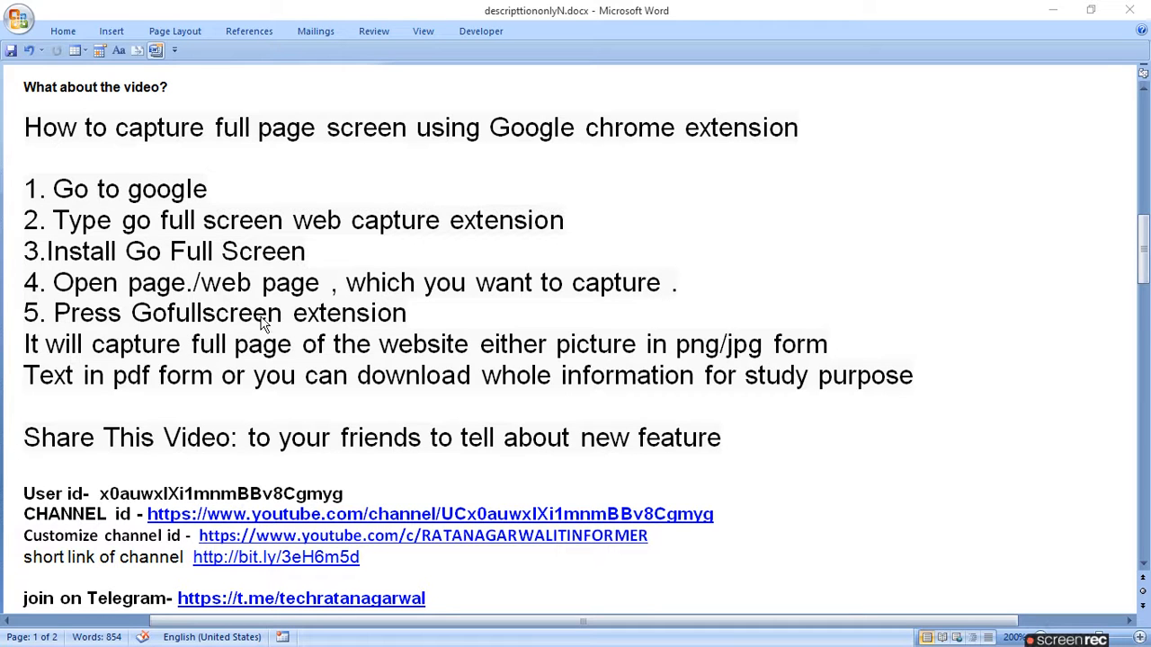
pyautogui.moveTo(223, 371)
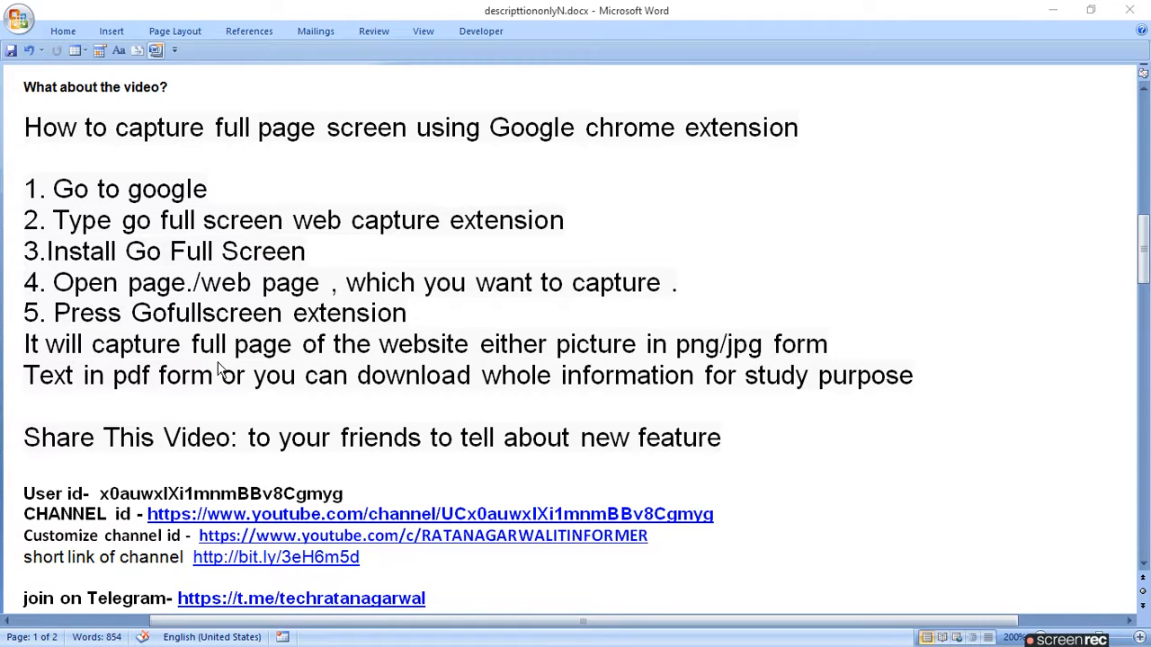
pyautogui.moveTo(567, 363)
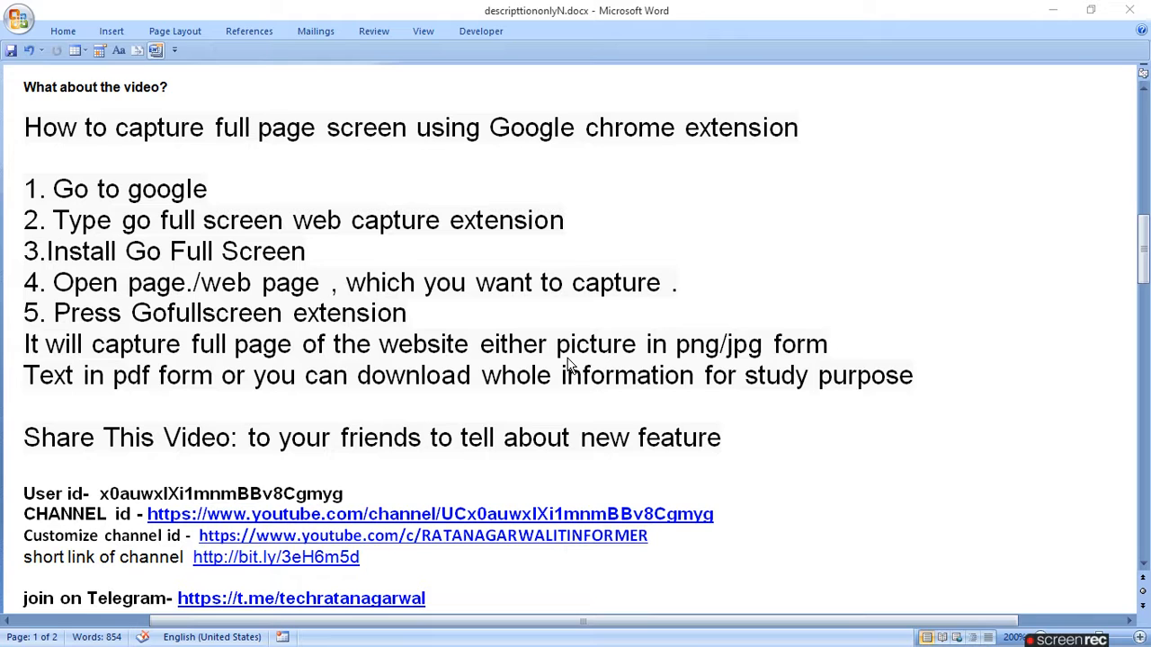
pyautogui.moveTo(843, 356)
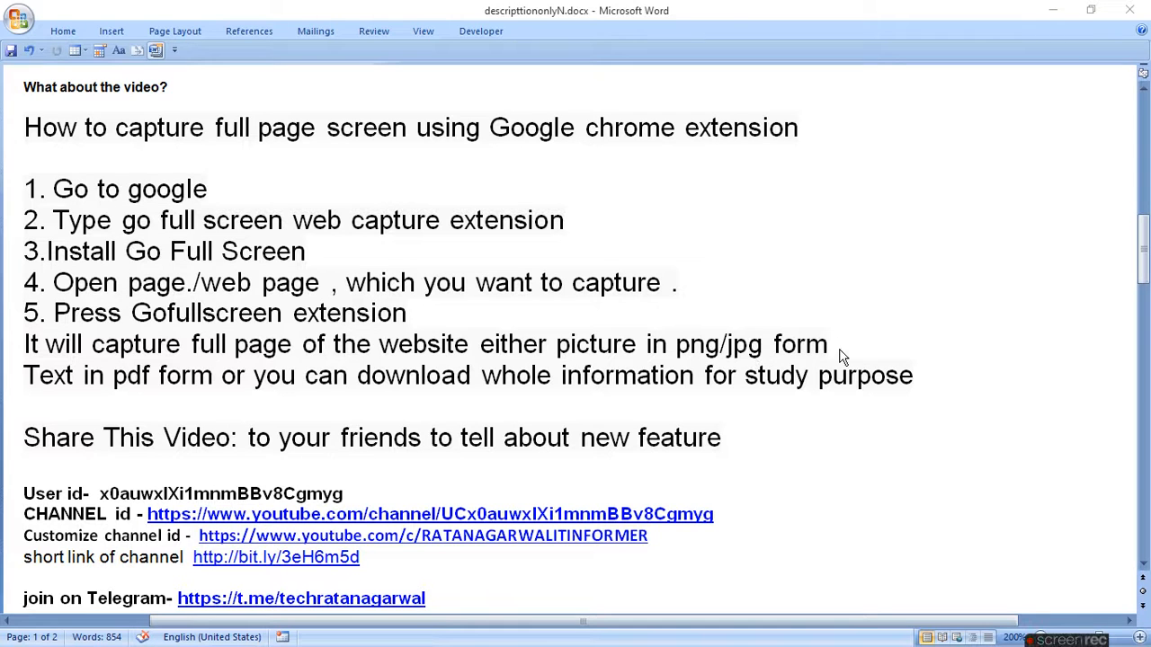
pyautogui.moveTo(130, 392)
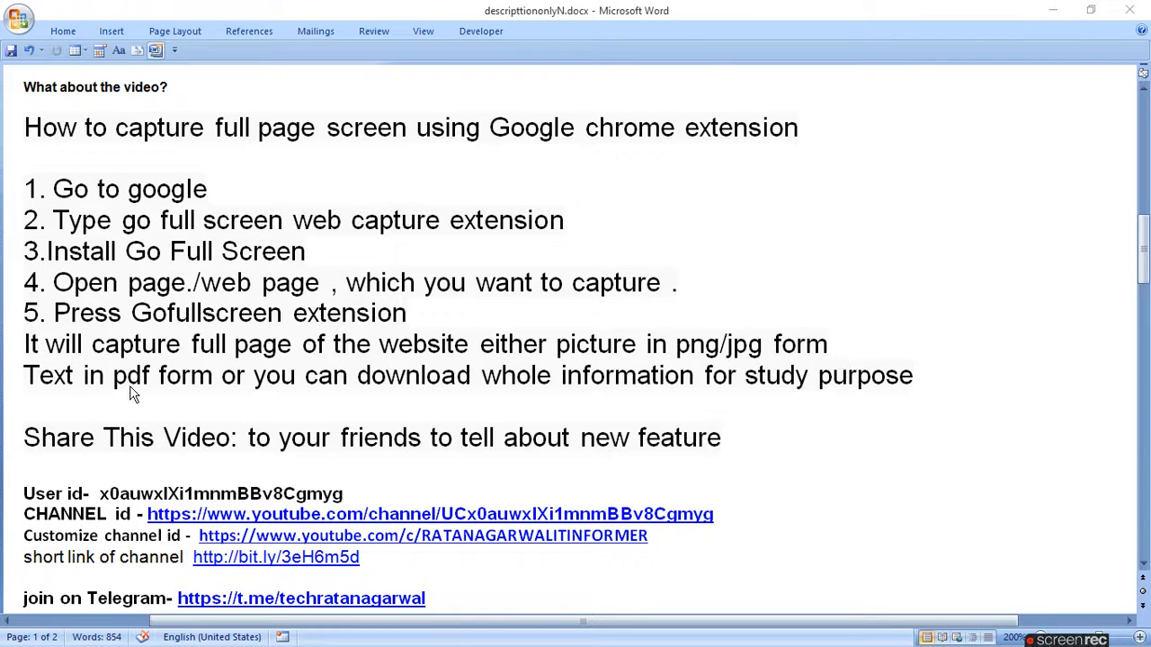
pyautogui.moveTo(471, 396)
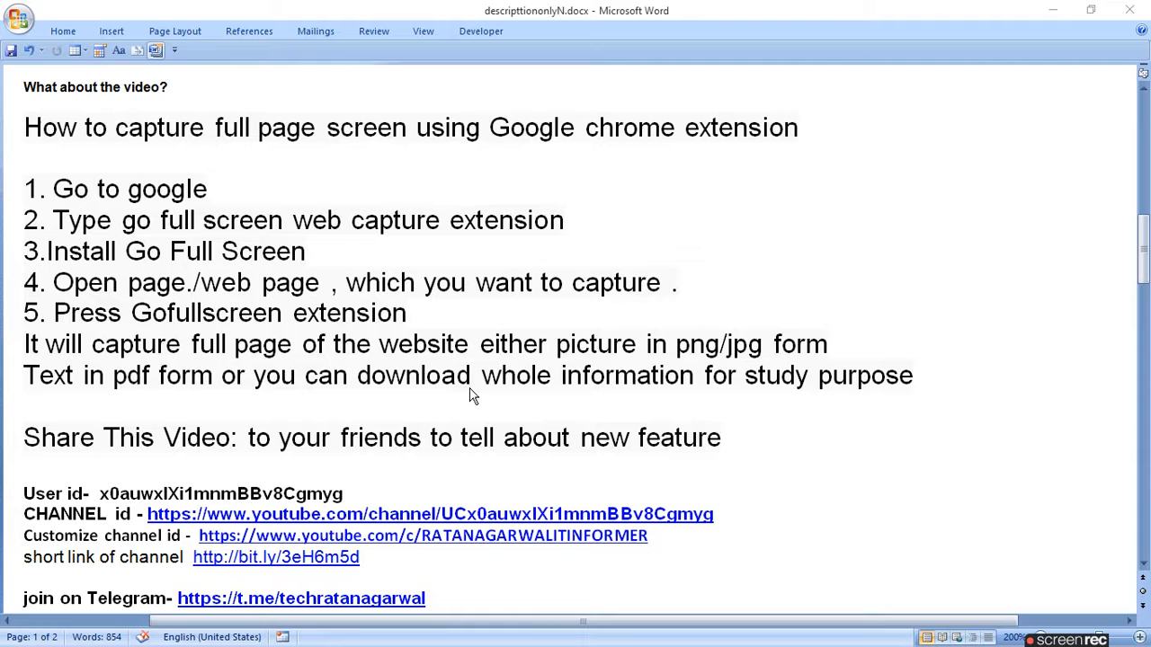
pyautogui.moveTo(773, 399)
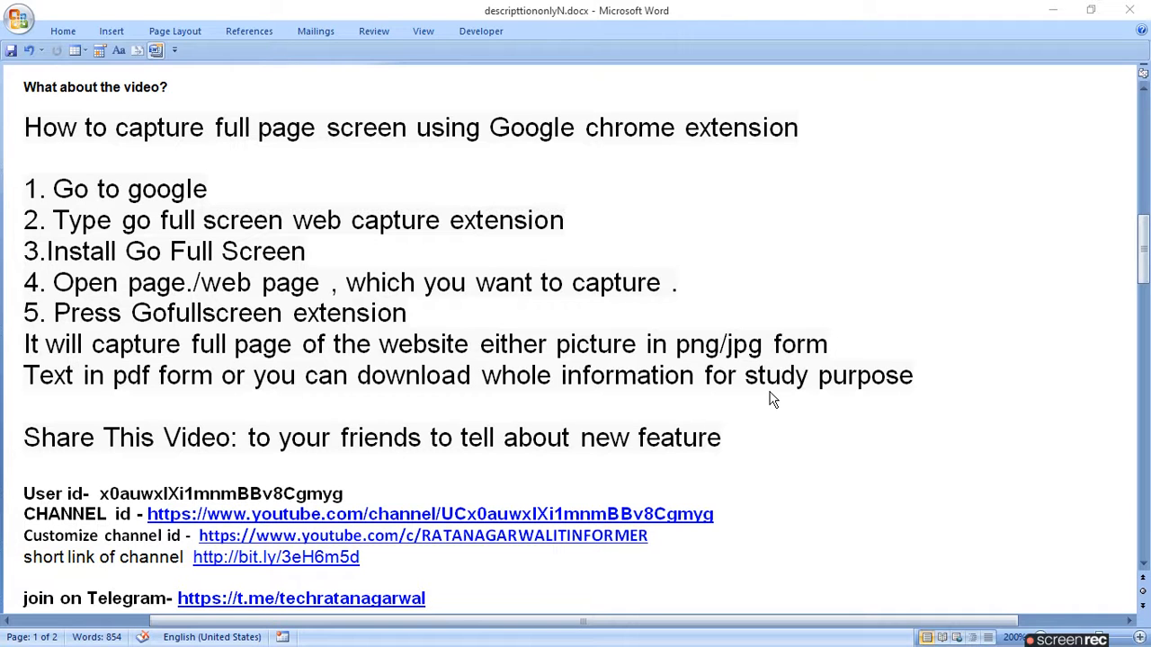
pyautogui.moveTo(917, 376)
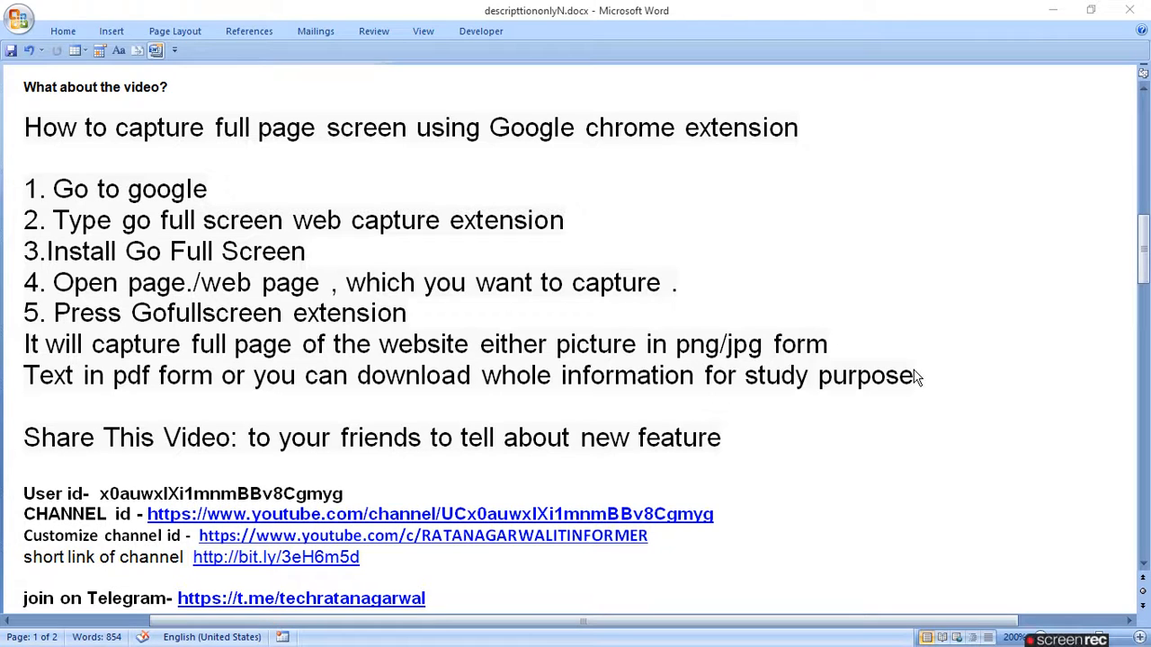
pyautogui.moveTo(353, 464)
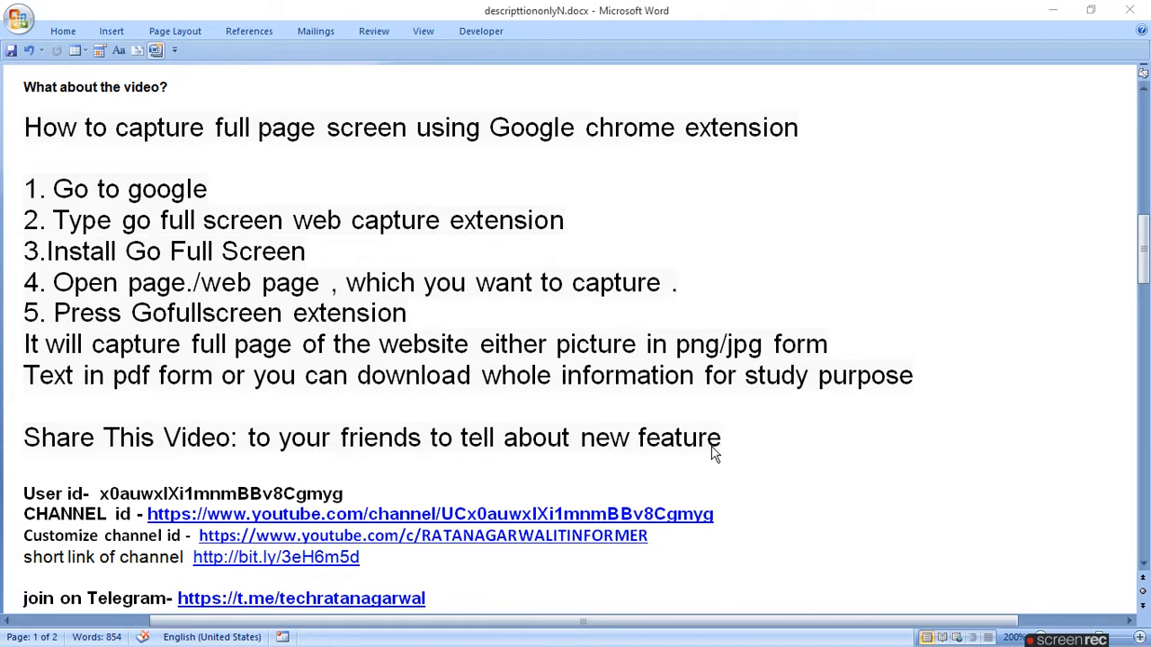
pyautogui.moveTo(605, 328)
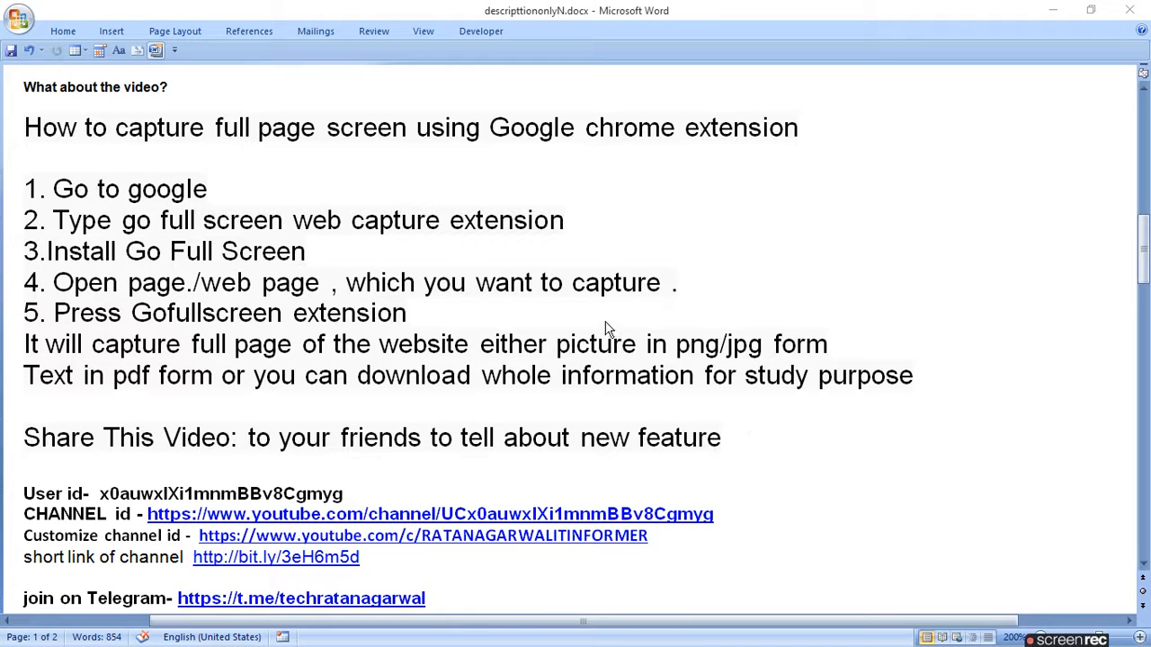
pyautogui.moveTo(417, 627)
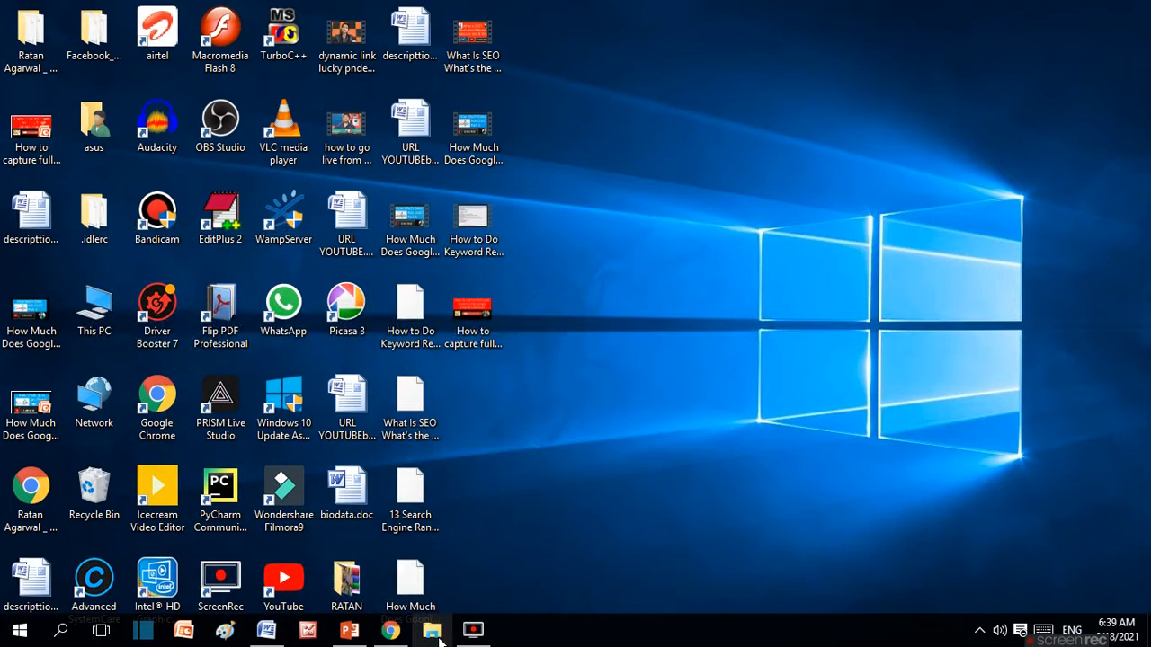
# Launch Chrome and bring up the YouTube home page to be captured
pyautogui.click(389, 630)
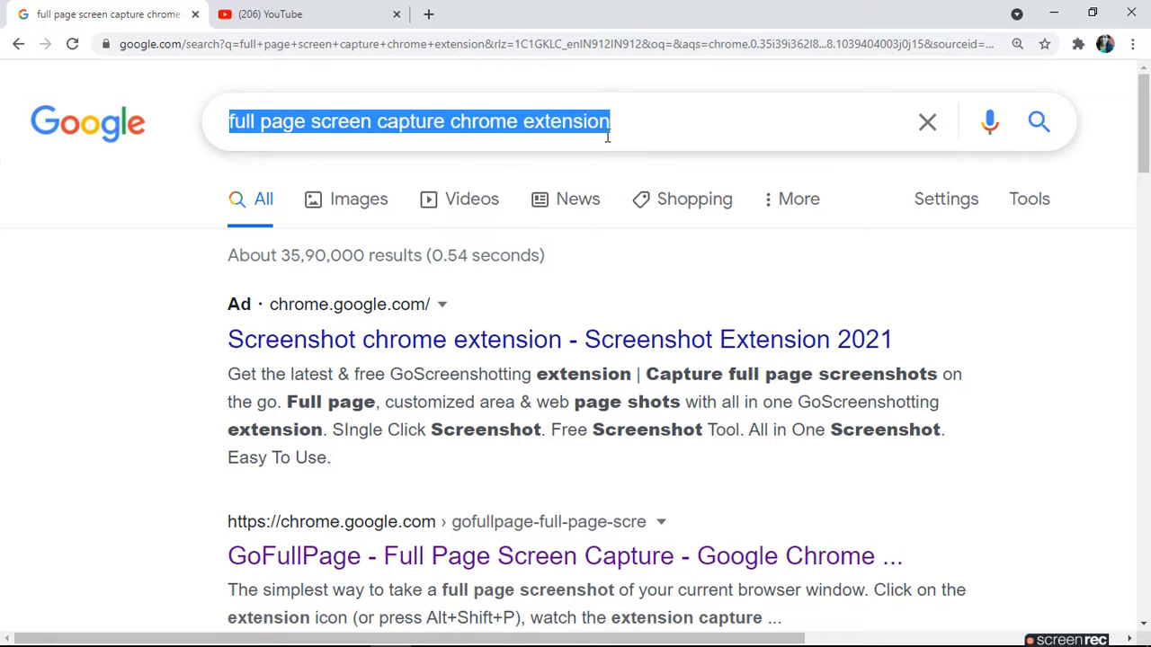
pyautogui.moveTo(655, 133)
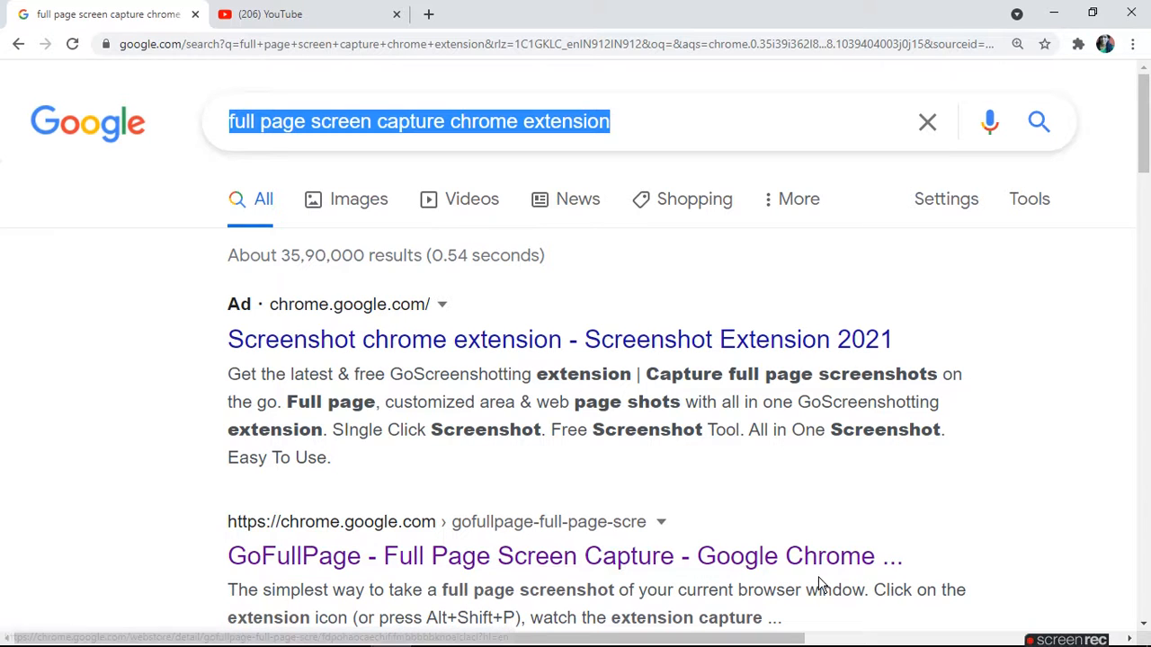
pyautogui.moveTo(775, 583)
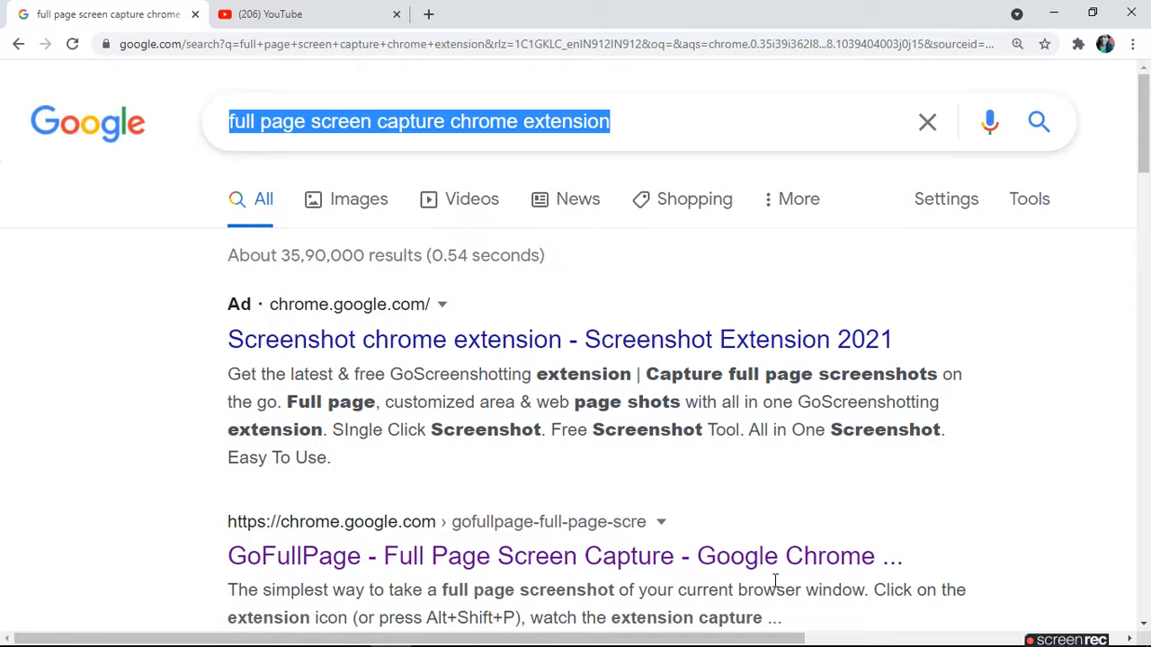
pyautogui.moveTo(1057, 392)
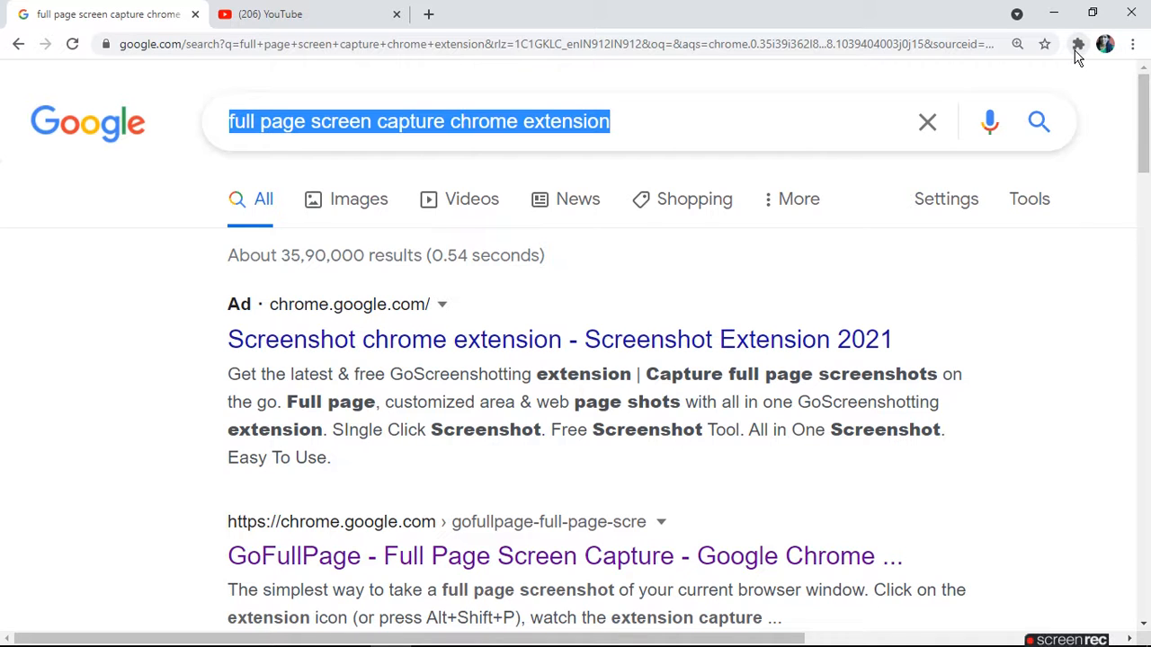
pyautogui.click(1079, 43)
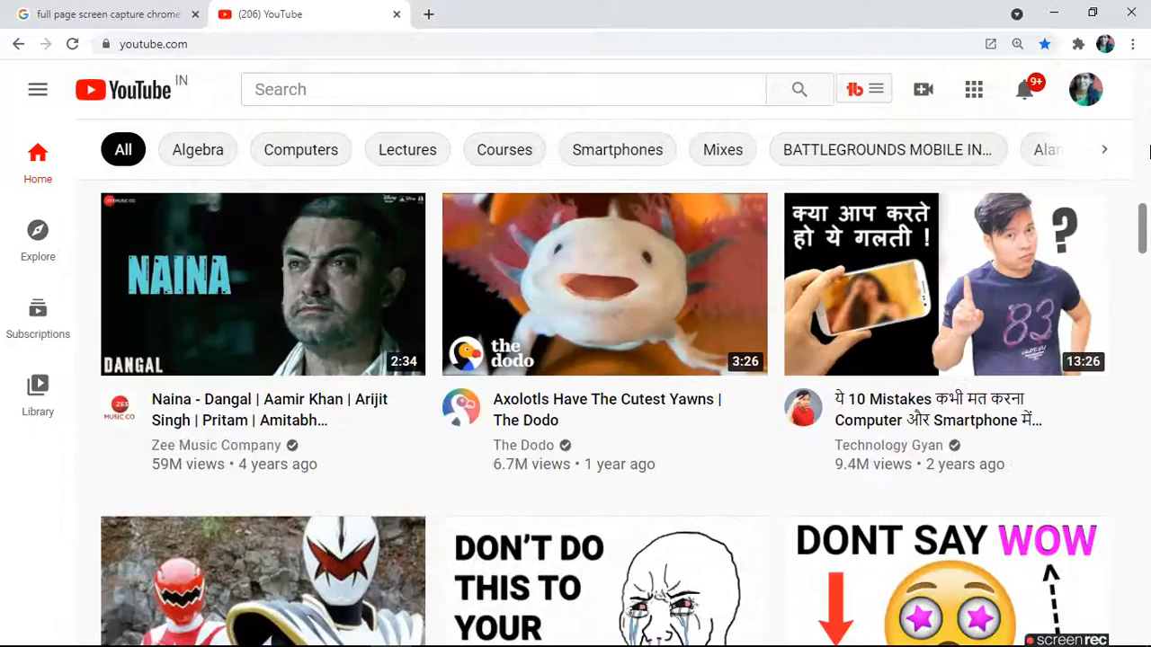
# Capture the entire YouTube home page with the GoFullPage toolbar icon, letting it scroll down the feed
pyautogui.scroll(-3)
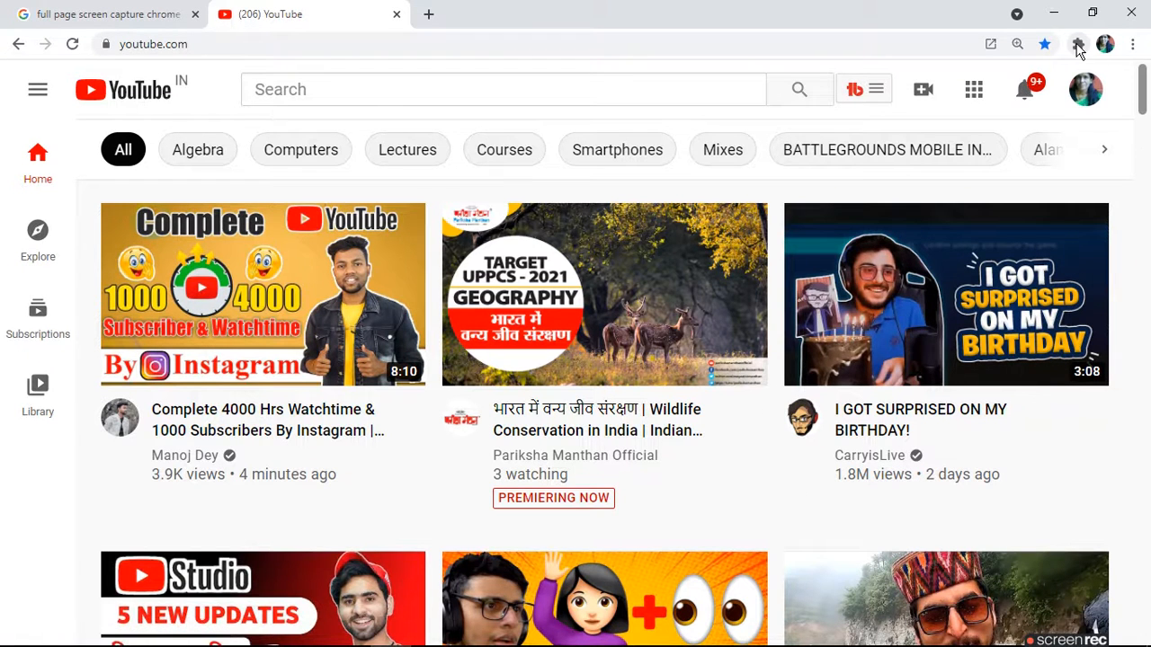
pyautogui.click(1077, 44)
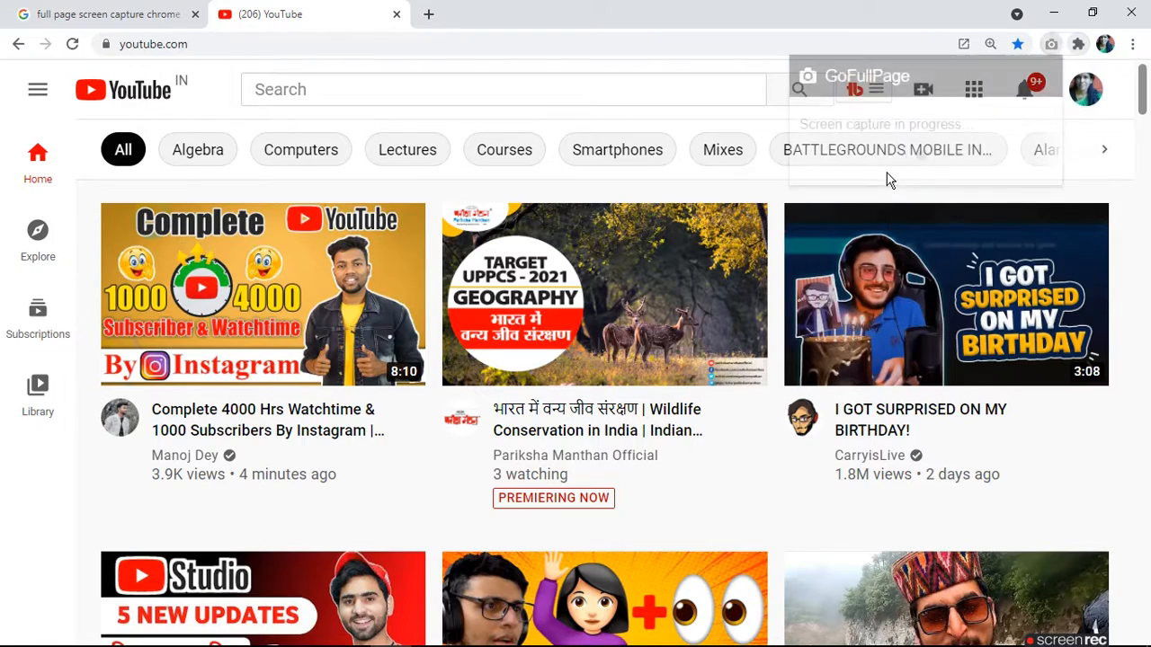
pyautogui.scroll(-3)
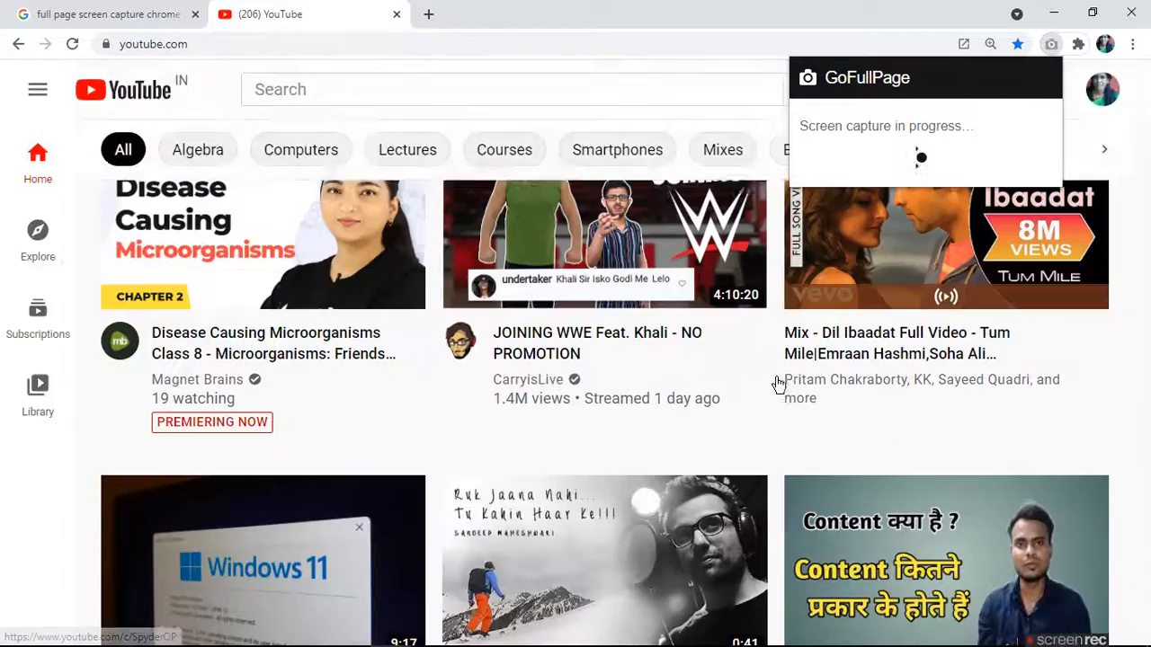
pyautogui.scroll(-3)
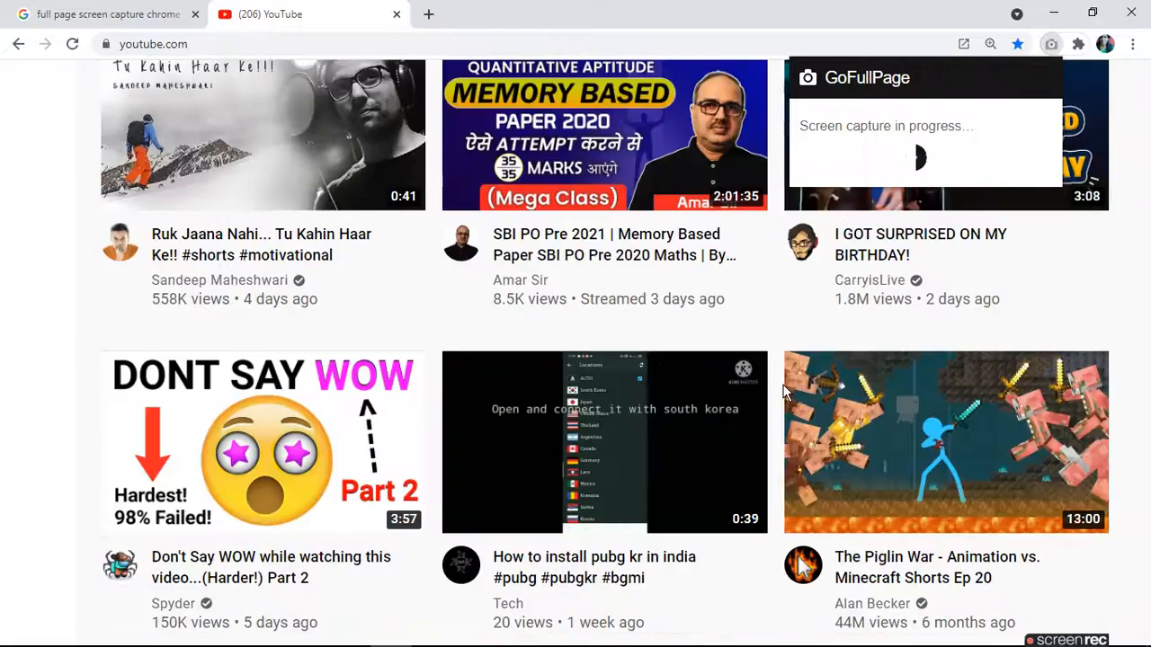
pyautogui.scroll(-3)
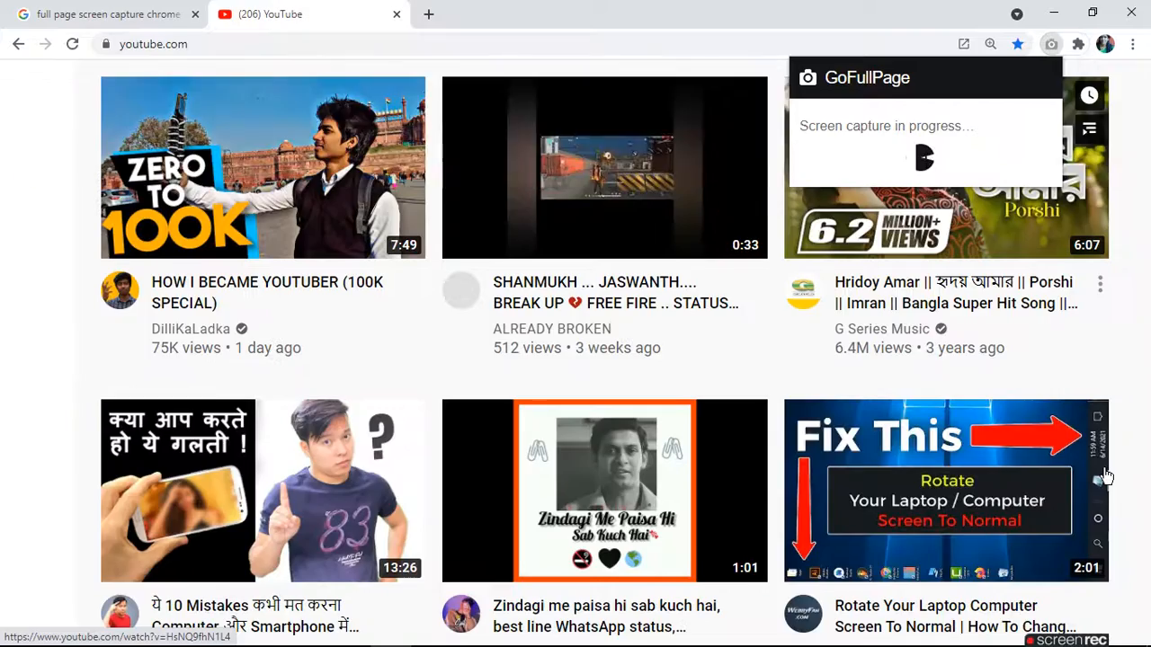
pyautogui.scroll(-3)
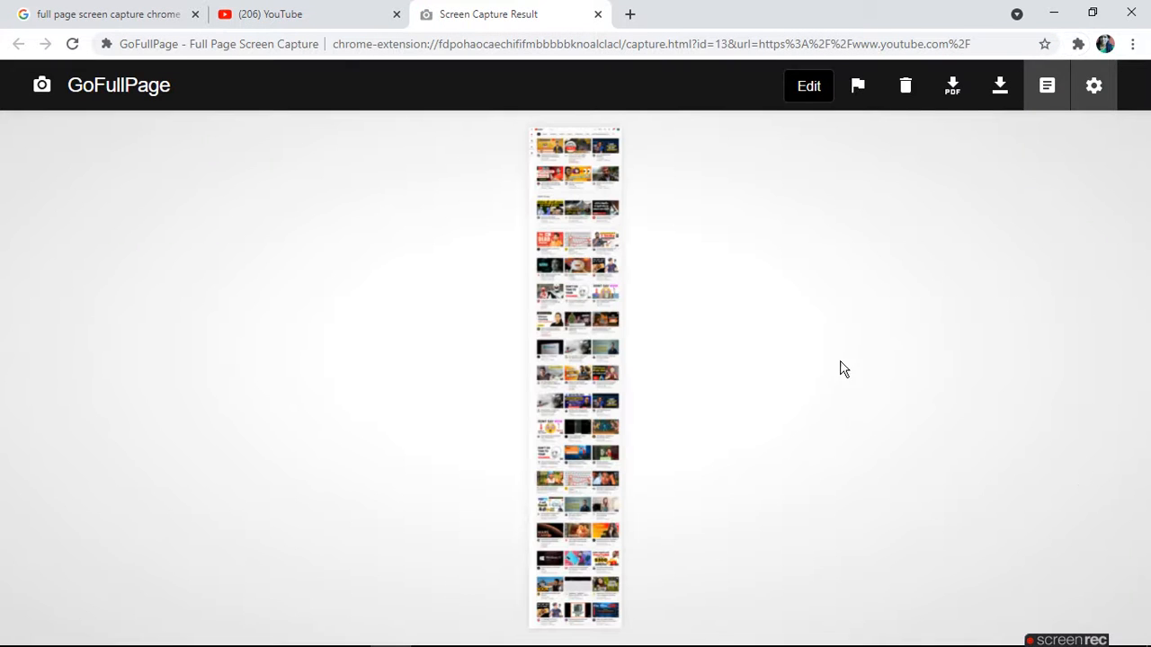
pyautogui.moveTo(718, 282)
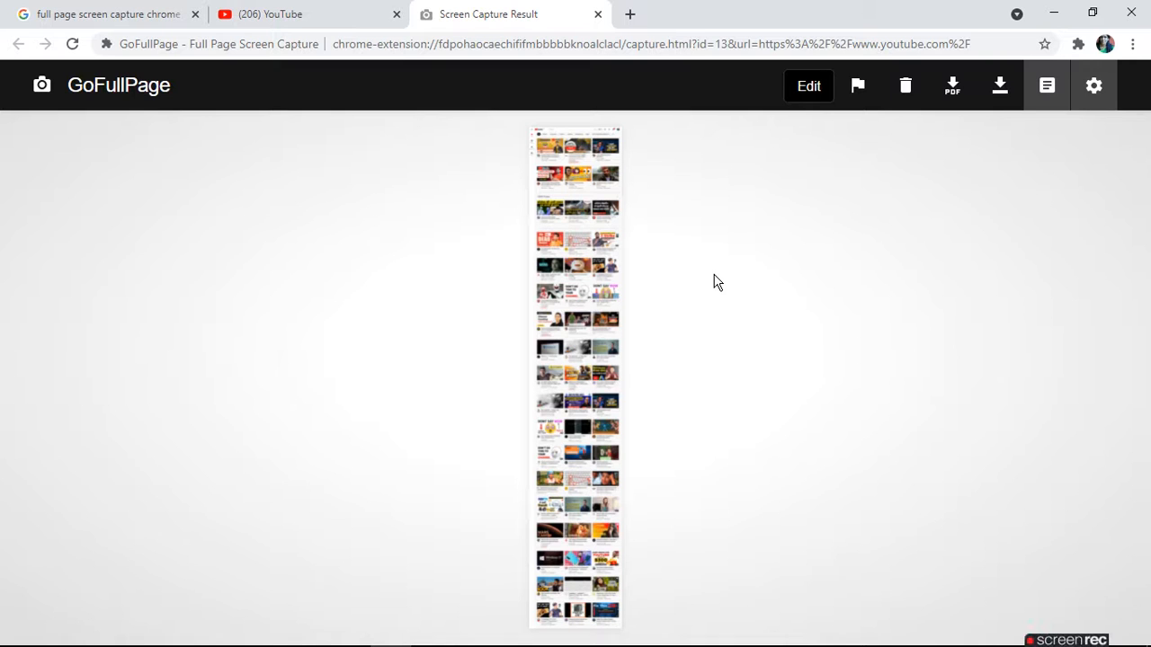
pyautogui.moveTo(888, 293)
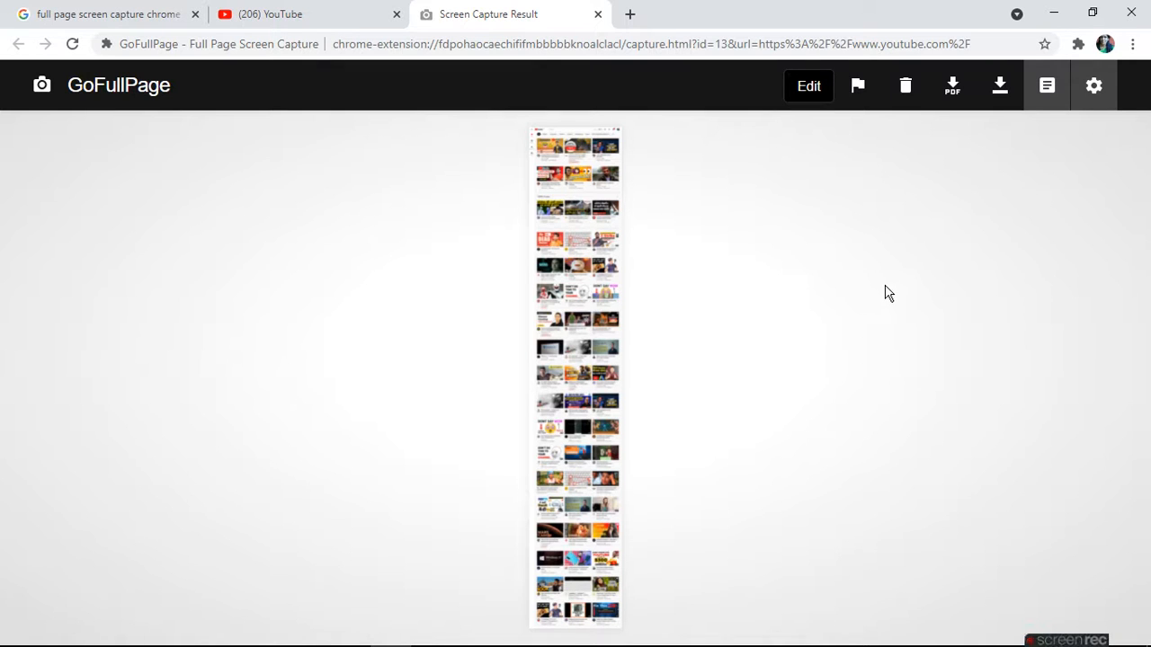
pyautogui.moveTo(957, 264)
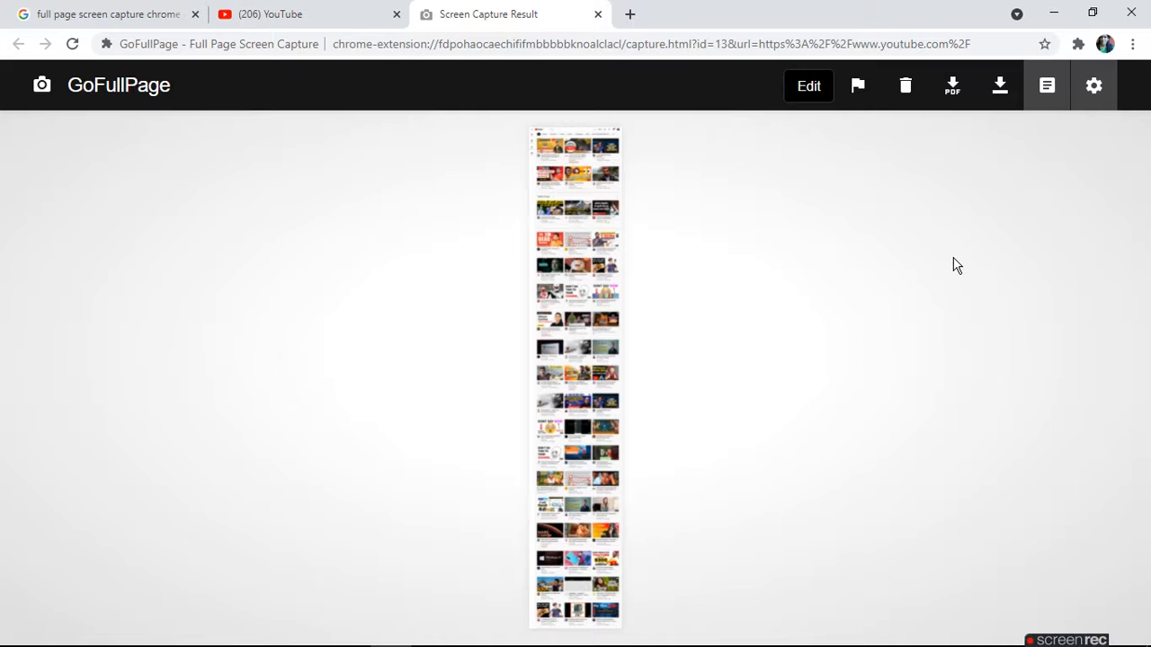
pyautogui.moveTo(954, 87)
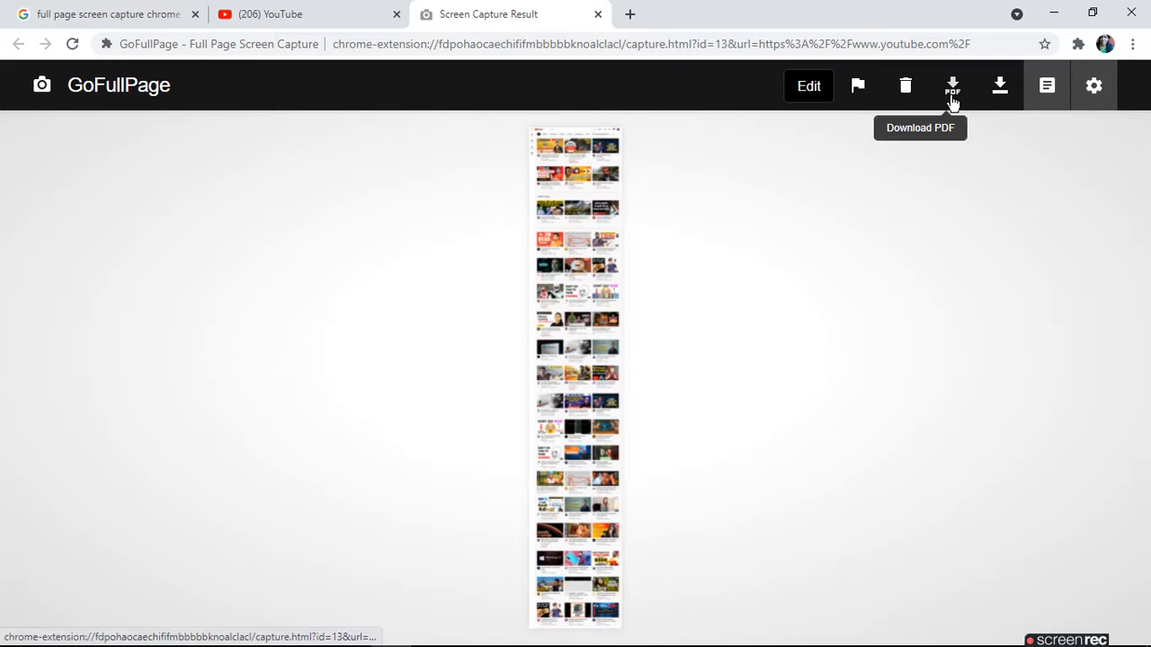
pyautogui.moveTo(1000, 86)
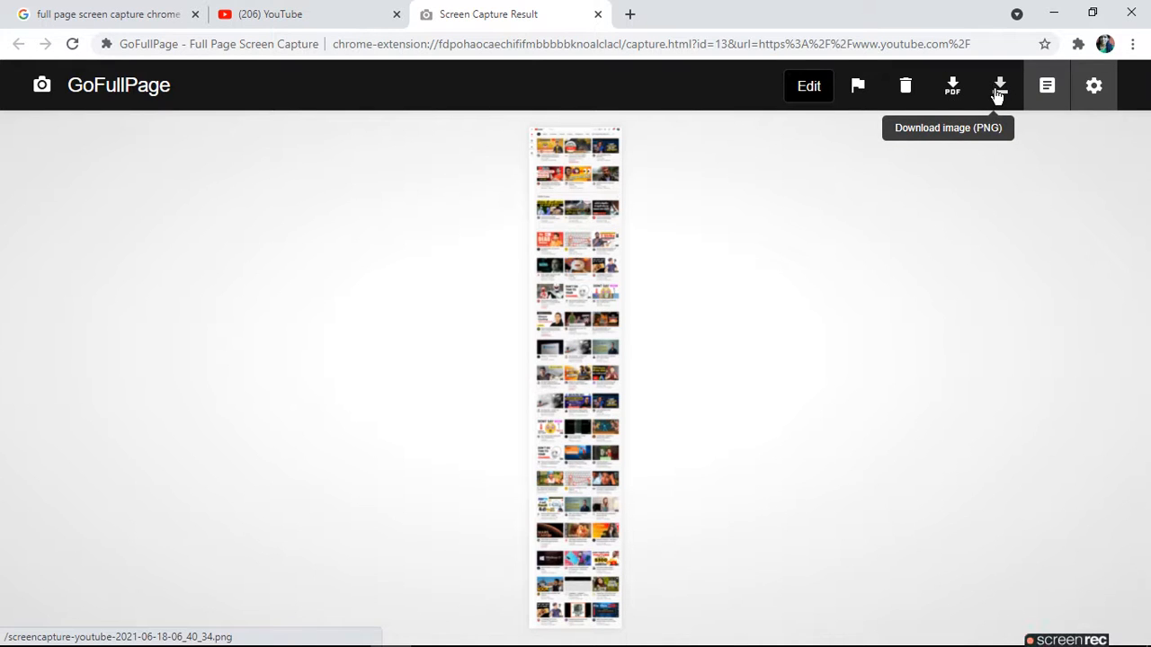
# Download the YouTube capture as a PNG, then list the previously saved captures
pyautogui.click(1000, 86)
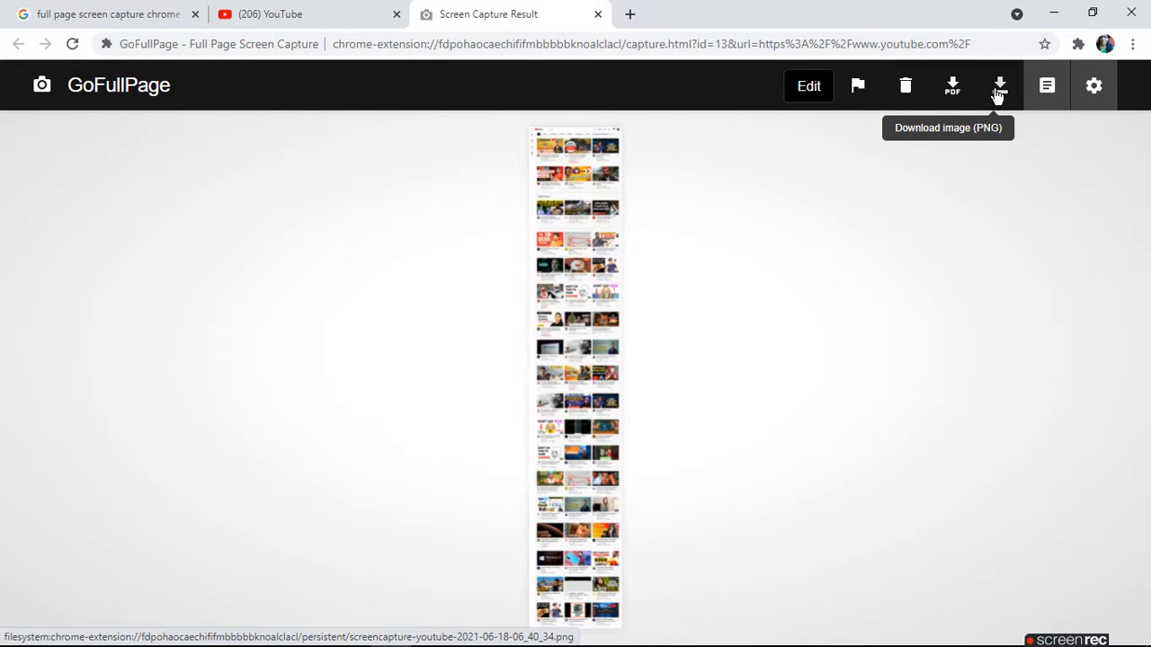
pyautogui.moveTo(1047, 86)
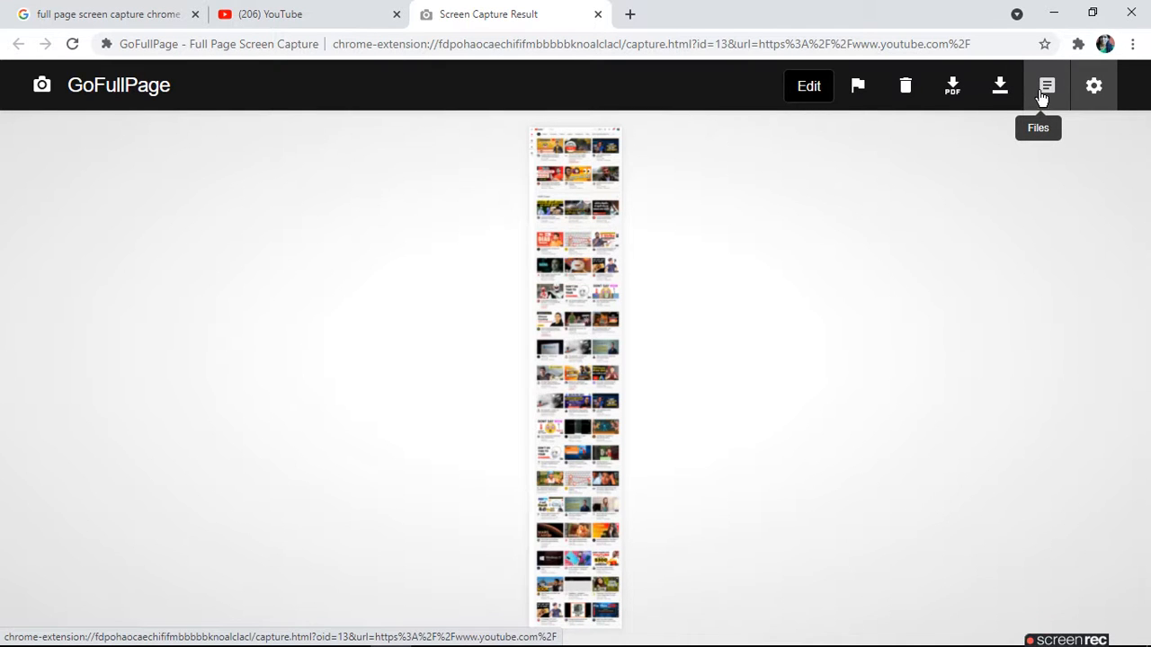
pyautogui.click(1047, 86)
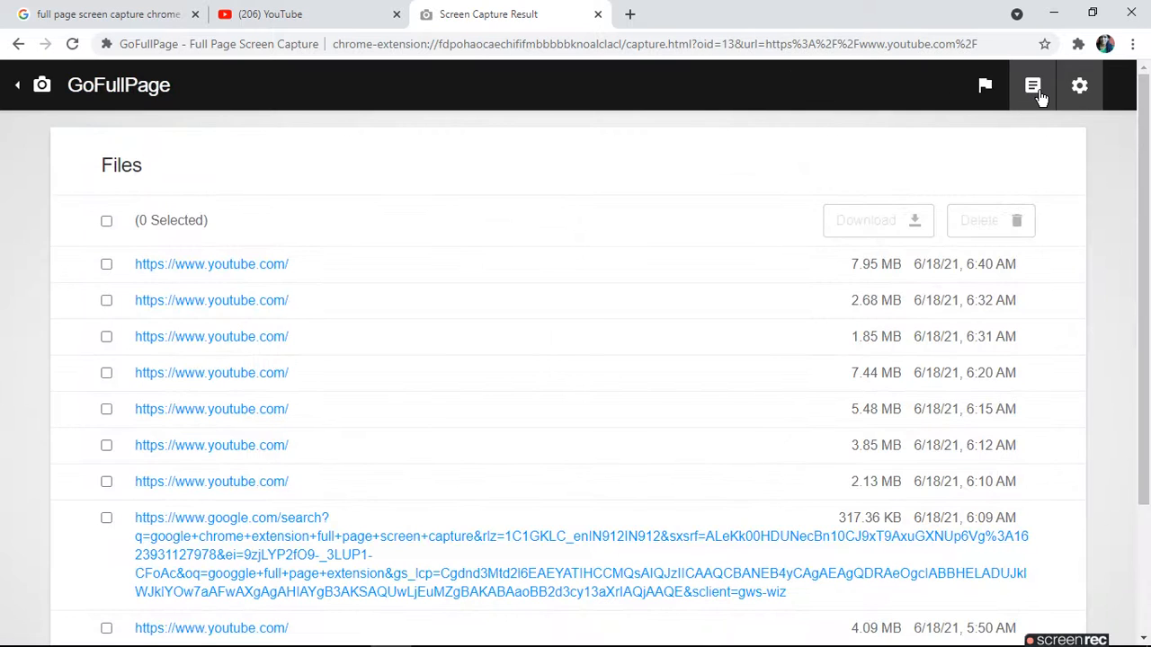
pyautogui.moveTo(1079, 86)
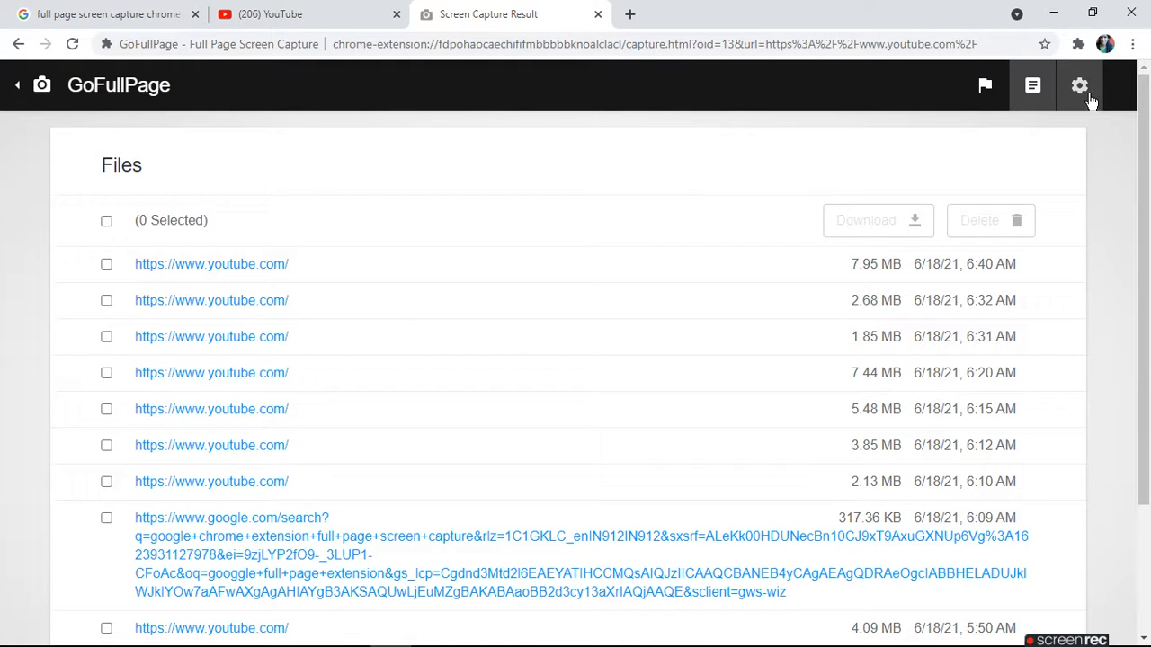
# Show GoFullPage's Options page at the Download section (directory, save as, auto-download)
pyautogui.click(1079, 86)
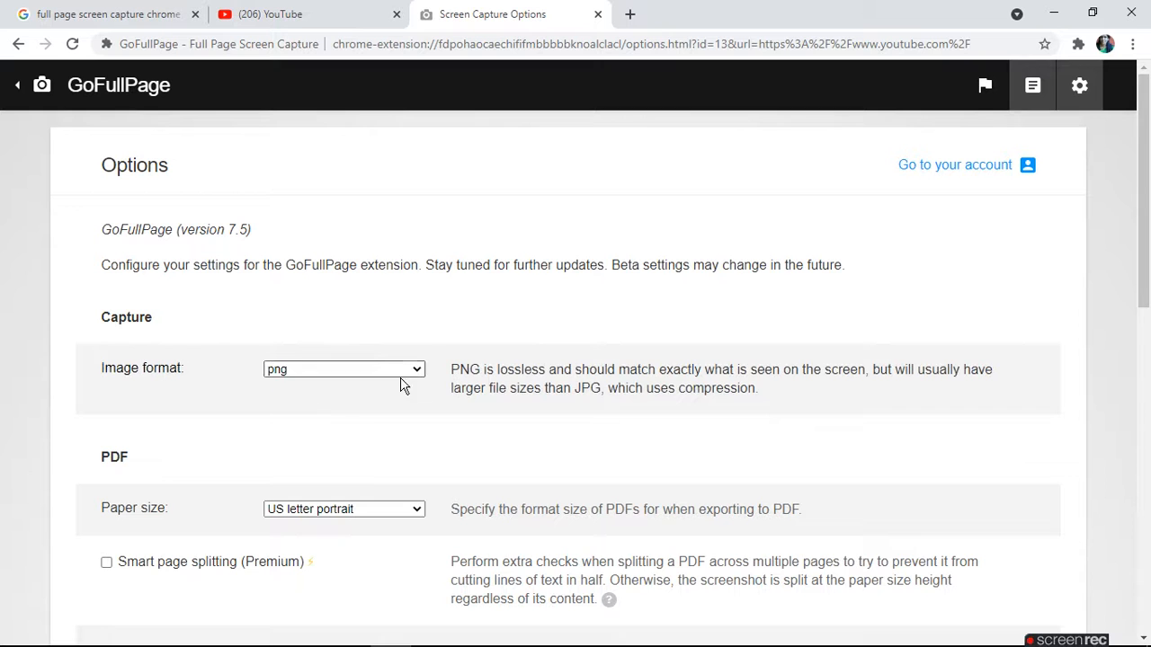
pyautogui.moveTo(856, 337)
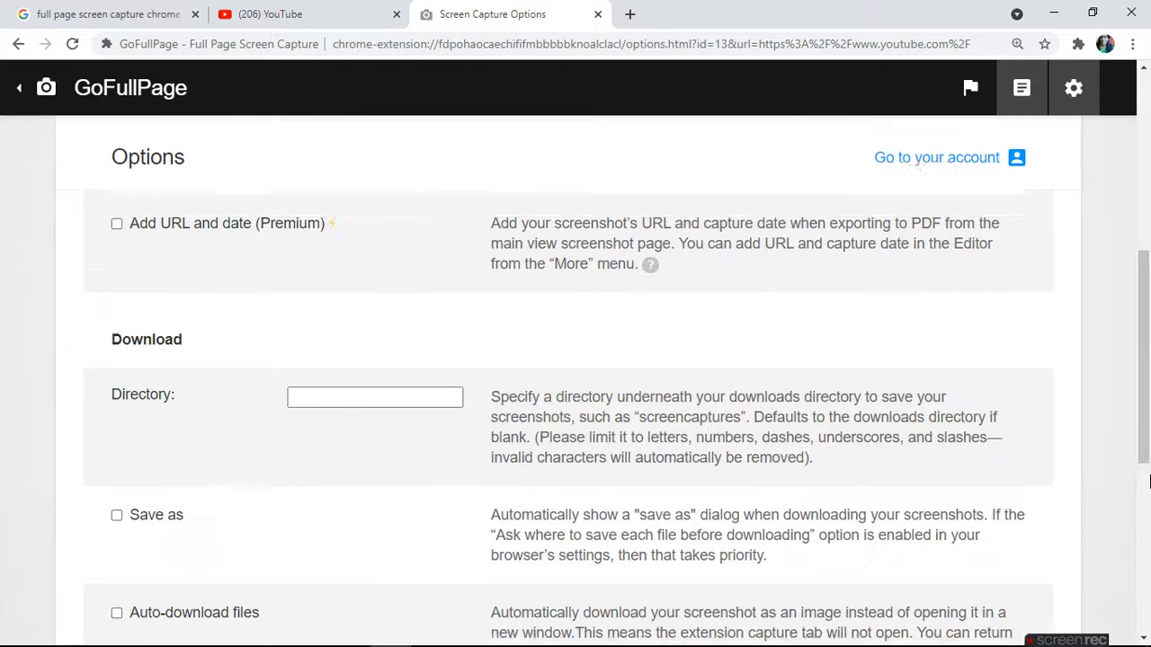
pyautogui.scroll(-3)
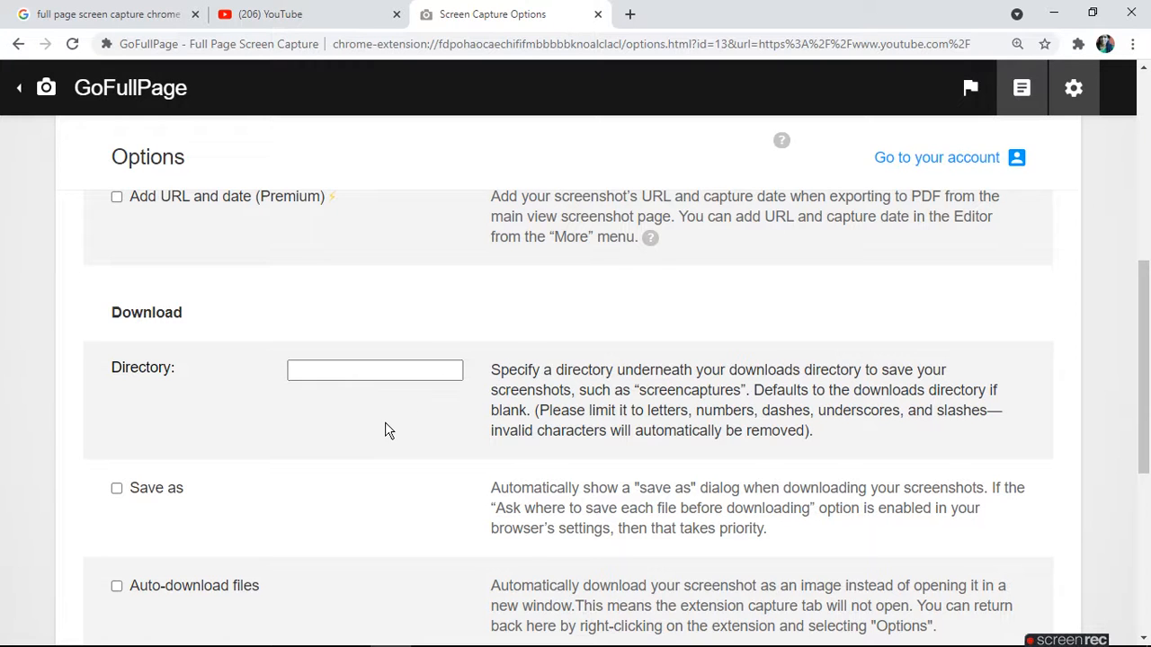
pyautogui.moveTo(151, 510)
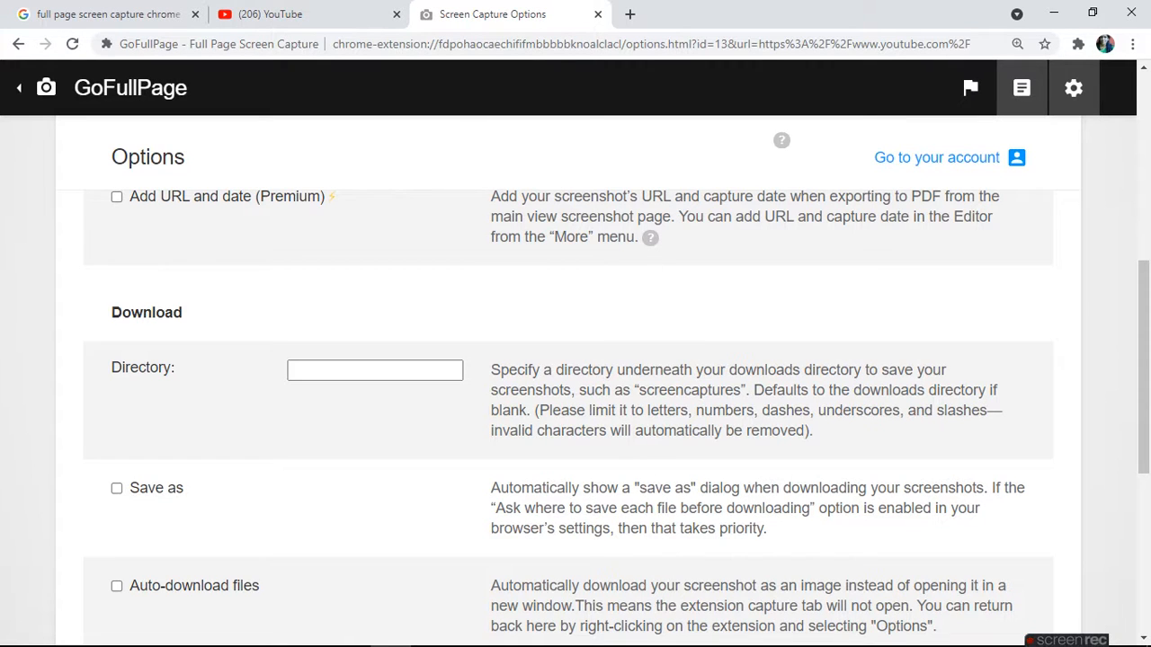
# Show Chrome's Downloads page listing the saved YouTube screencapture PNG files
pyautogui.click(270, 14)
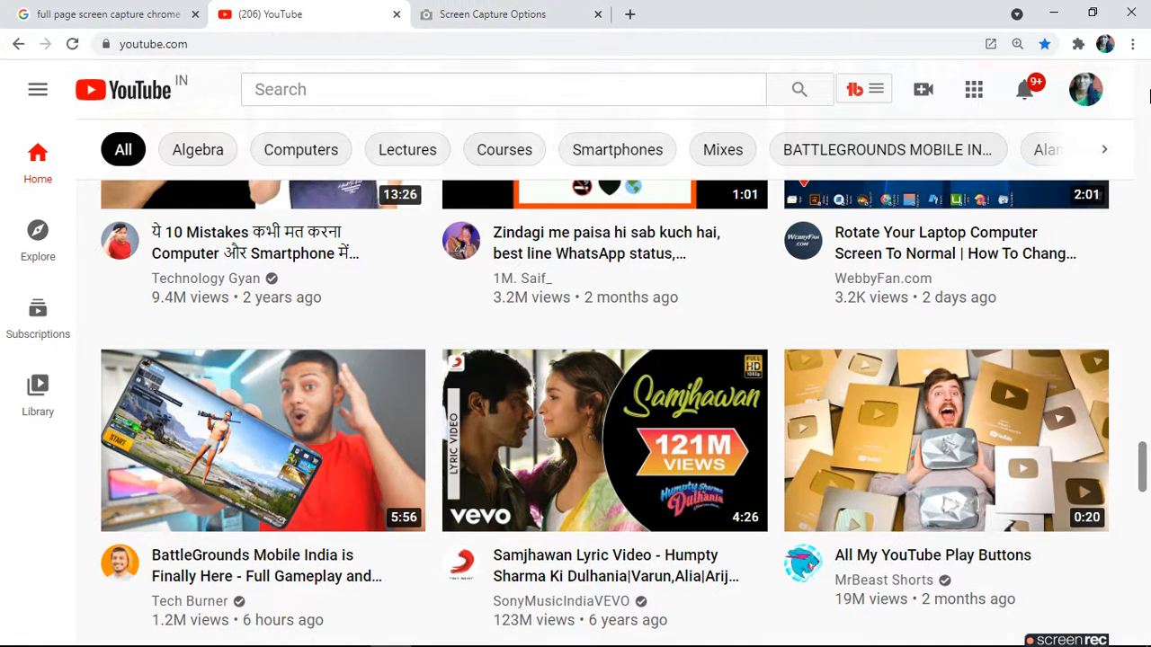
pyautogui.click(1133, 43)
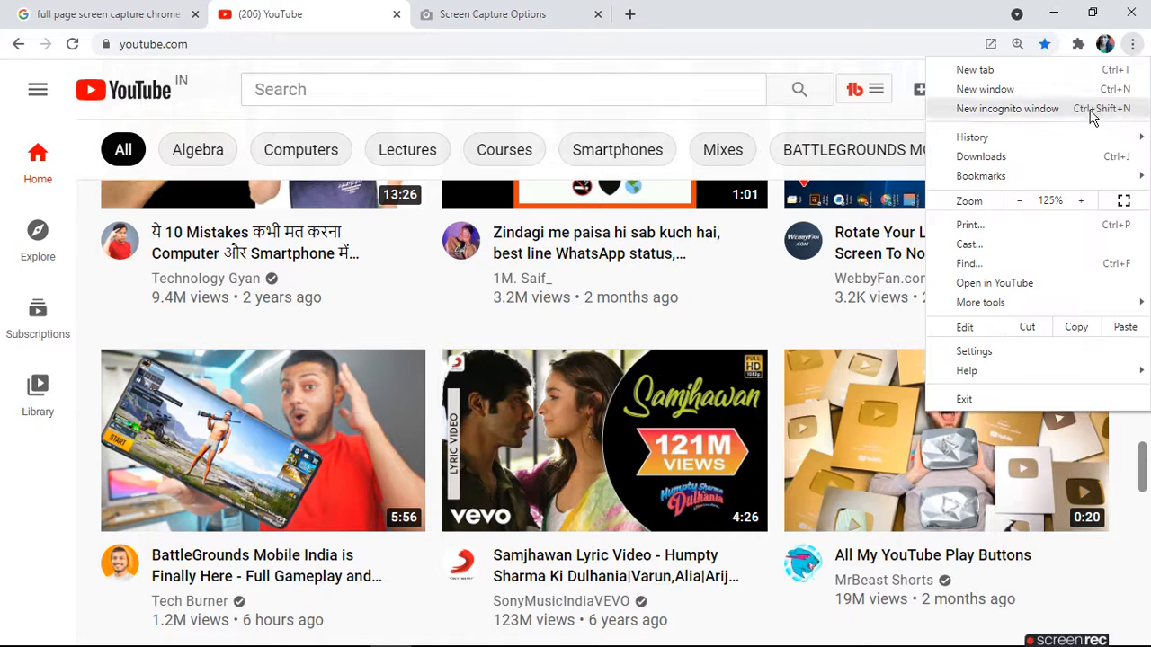
pyautogui.click(982, 157)
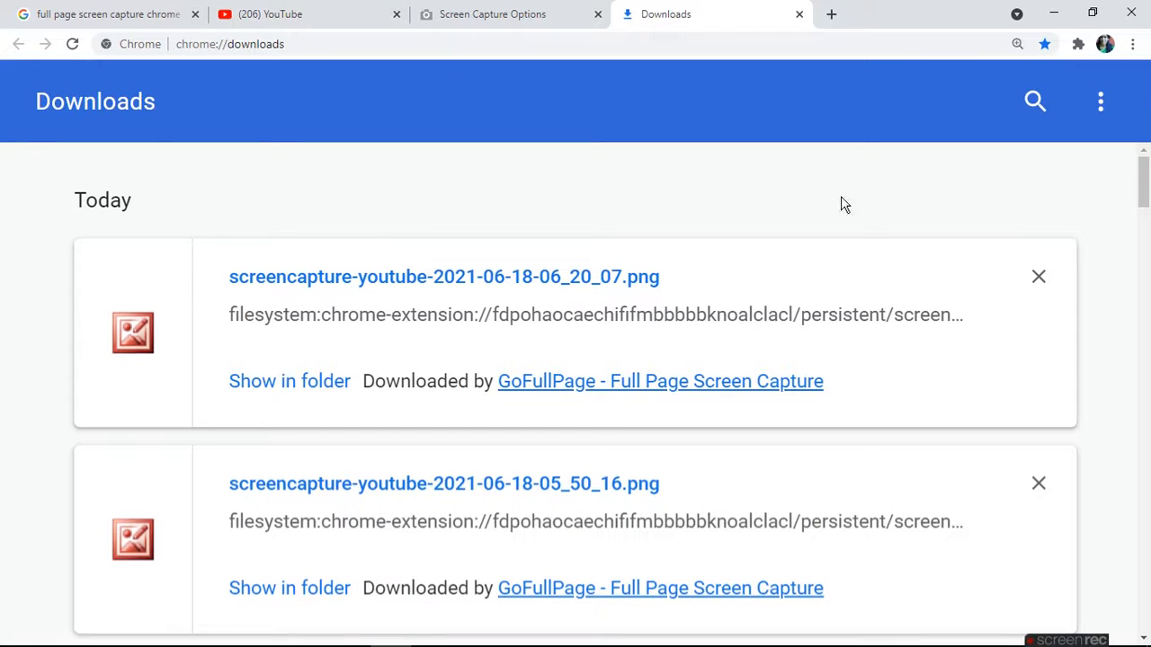
pyautogui.moveTo(327, 406)
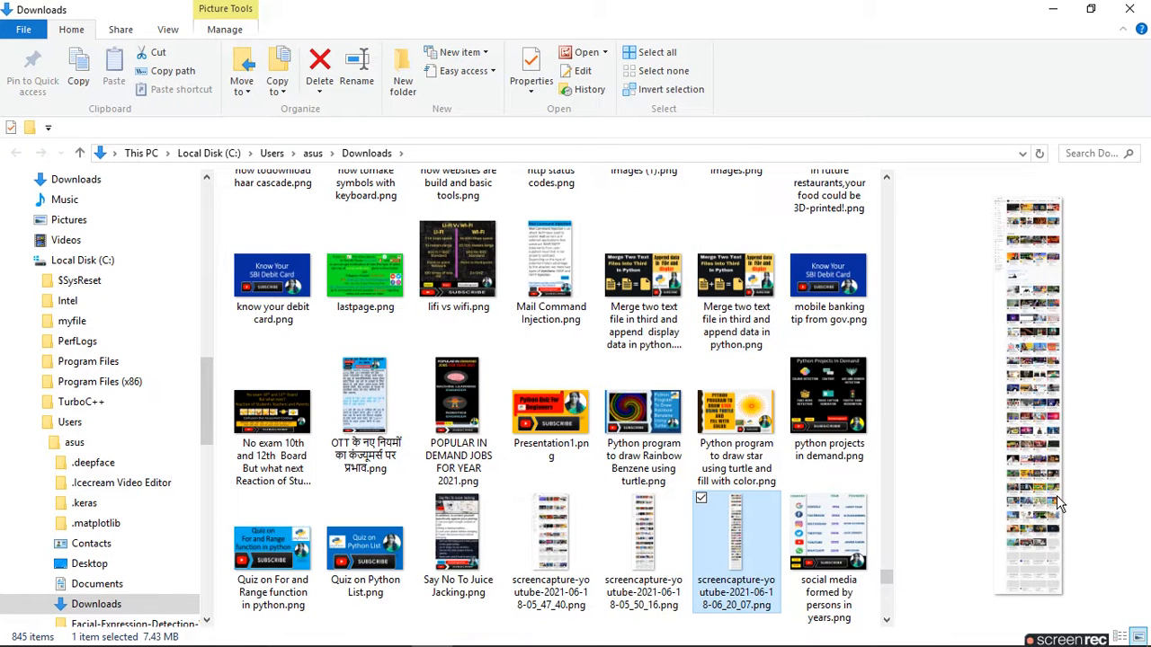
pyautogui.moveTo(980, 432)
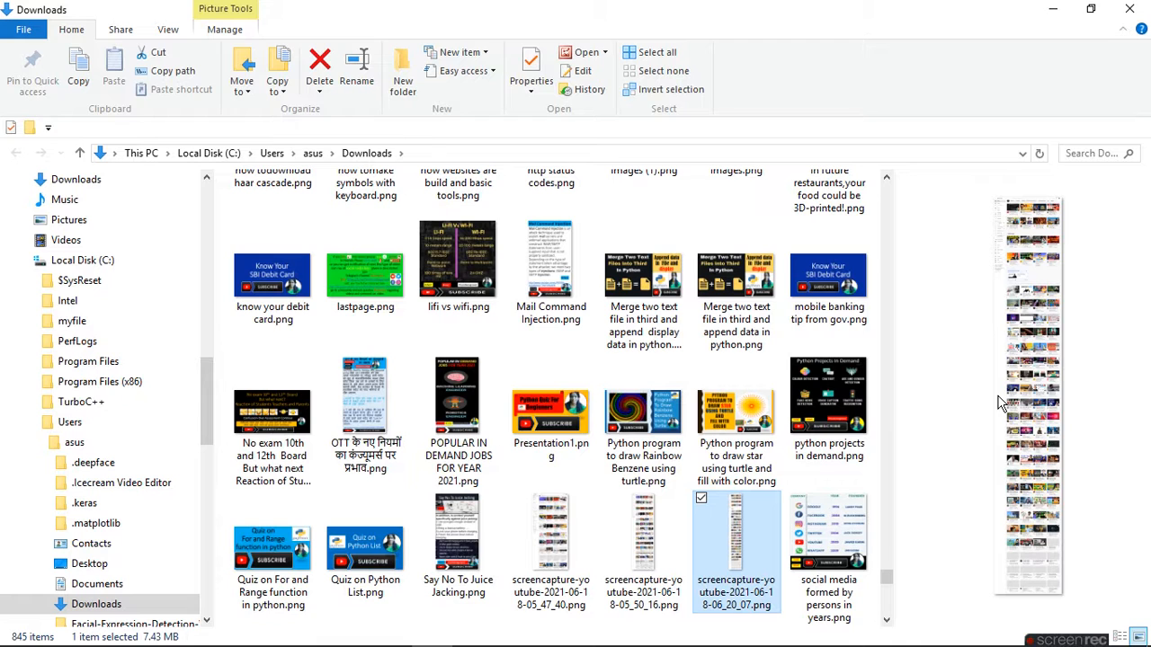
pyautogui.moveTo(962, 394)
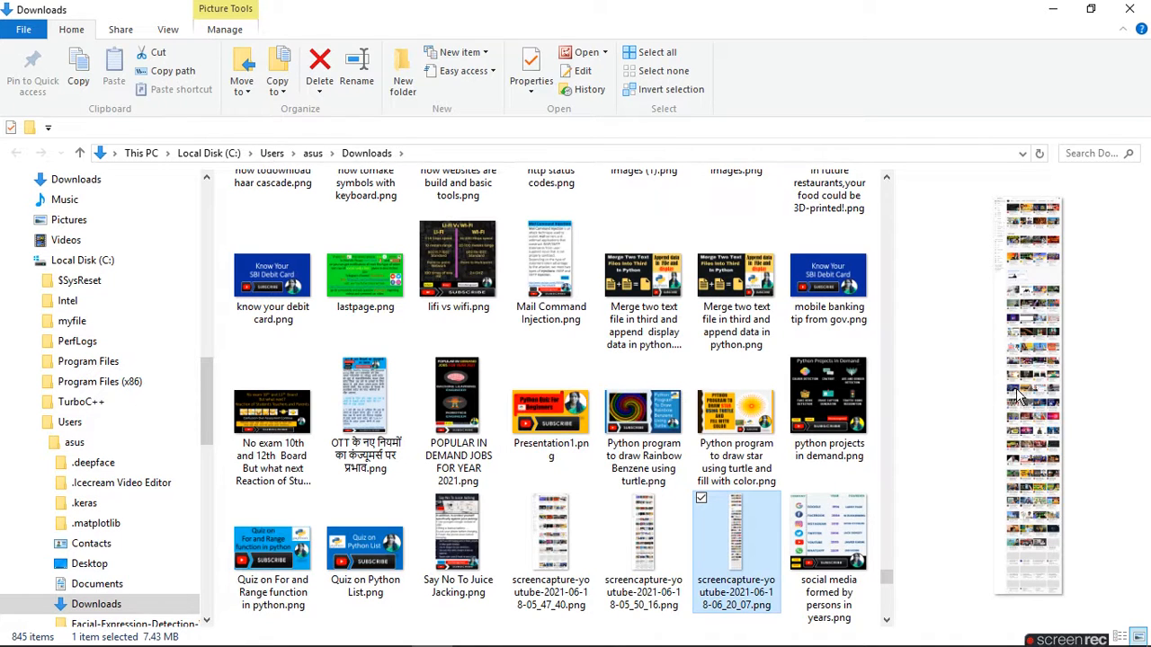
pyautogui.moveTo(993, 471)
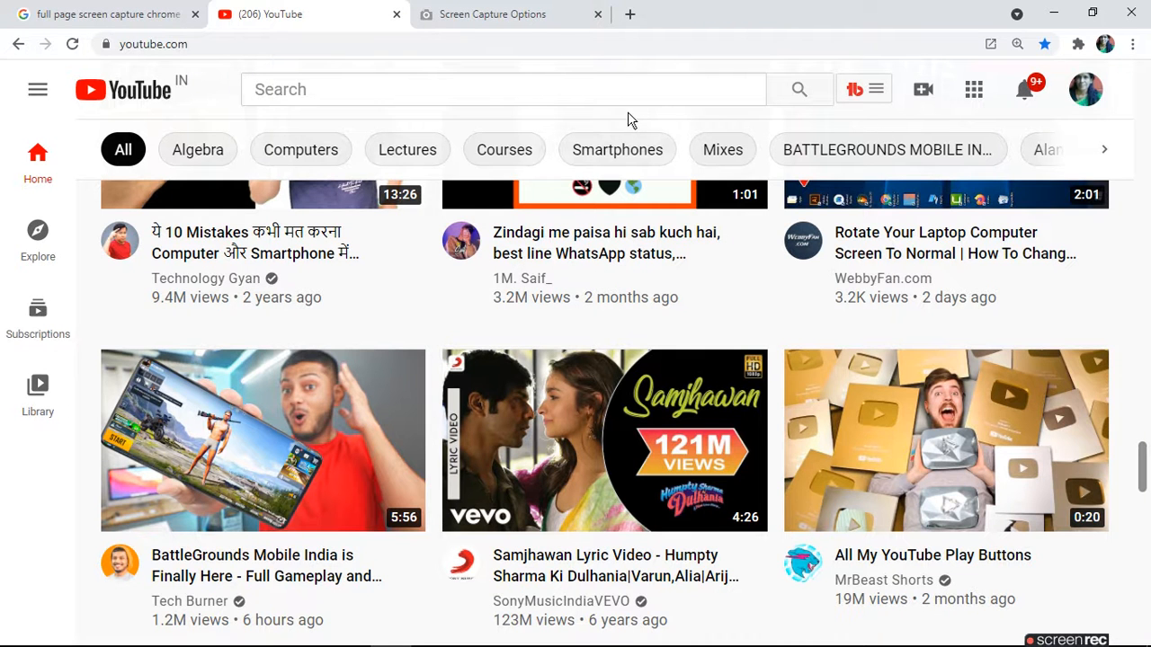
pyautogui.moveTo(493, 15)
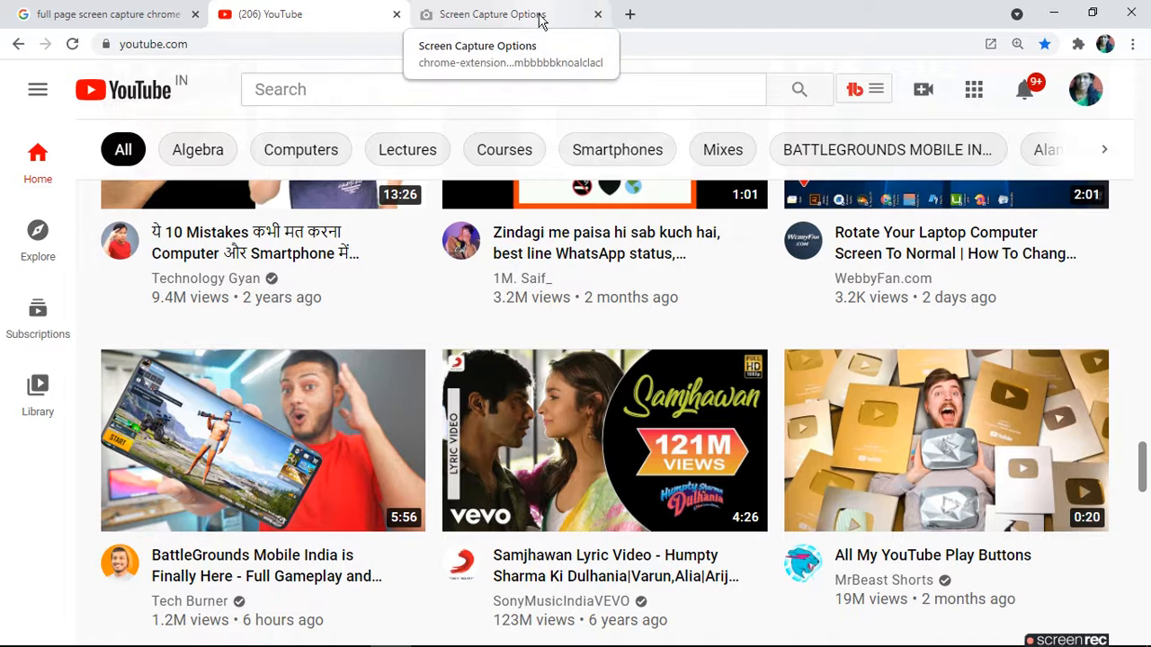
pyautogui.moveTo(1147, 235)
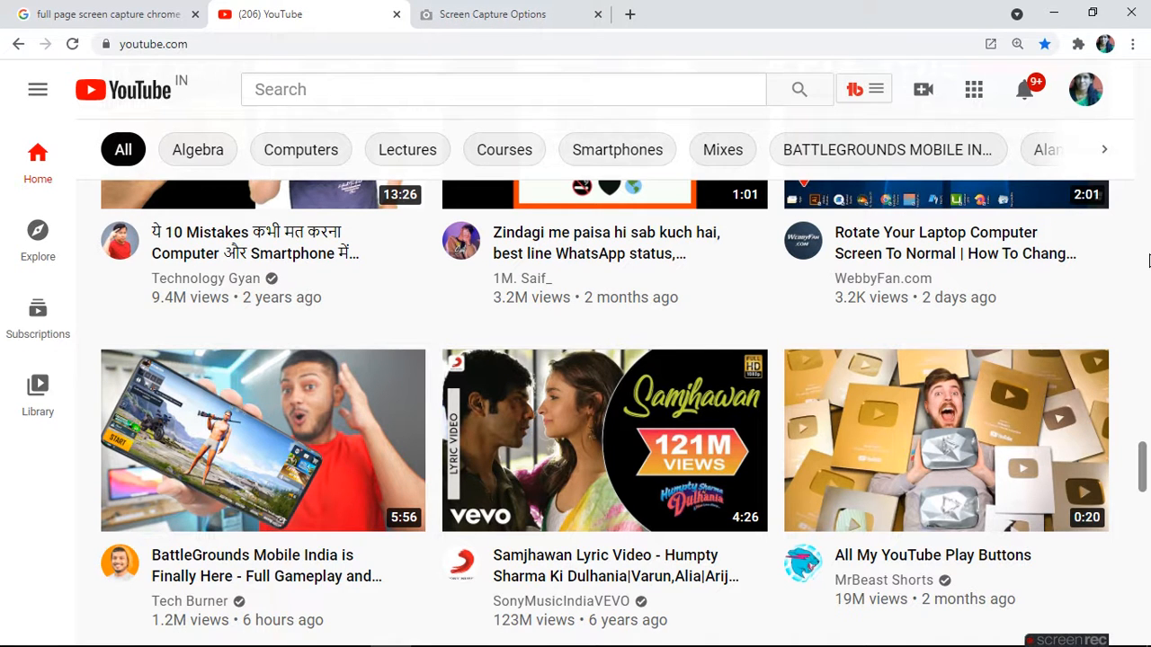
pyautogui.moveTo(1145, 256)
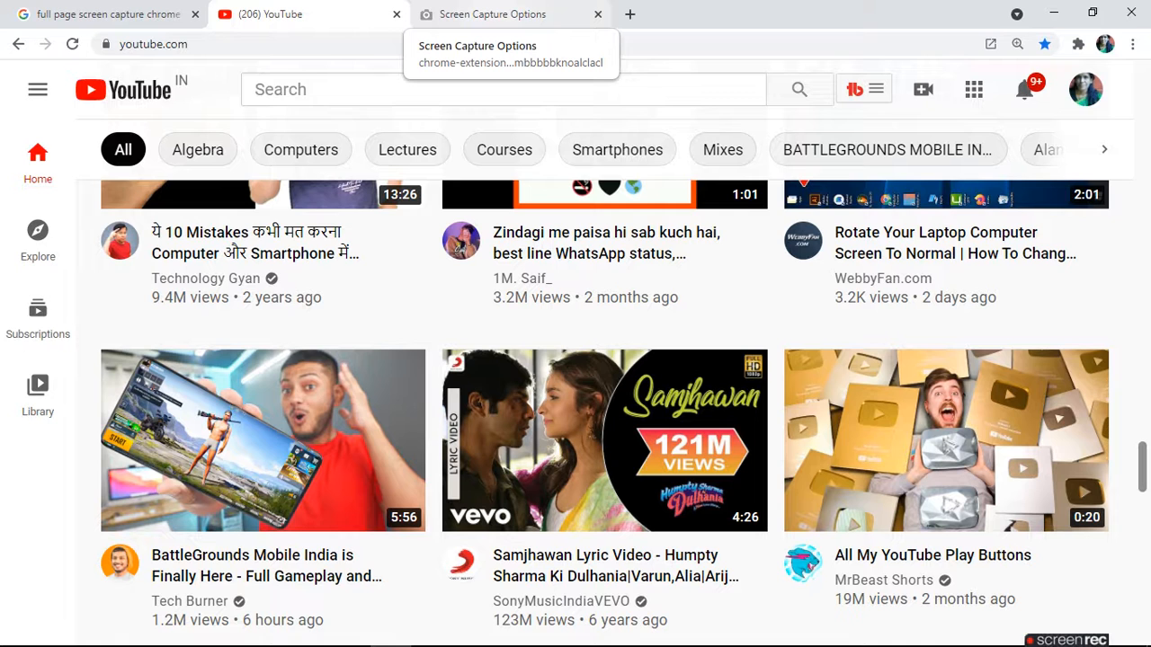
pyautogui.moveTo(567, 25)
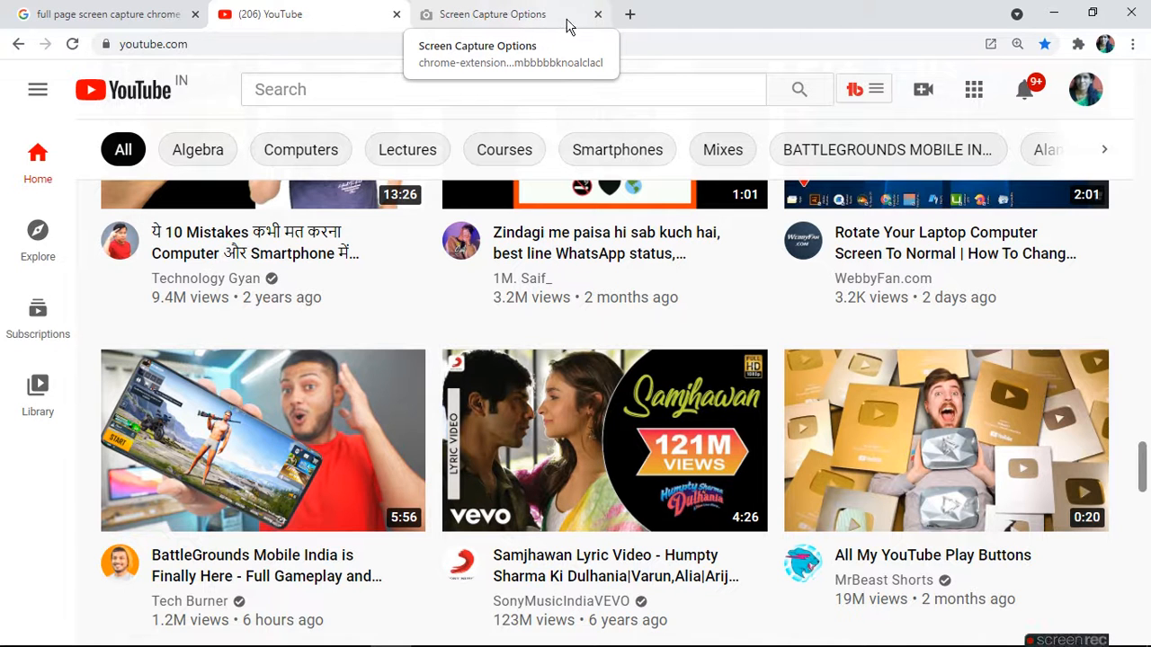